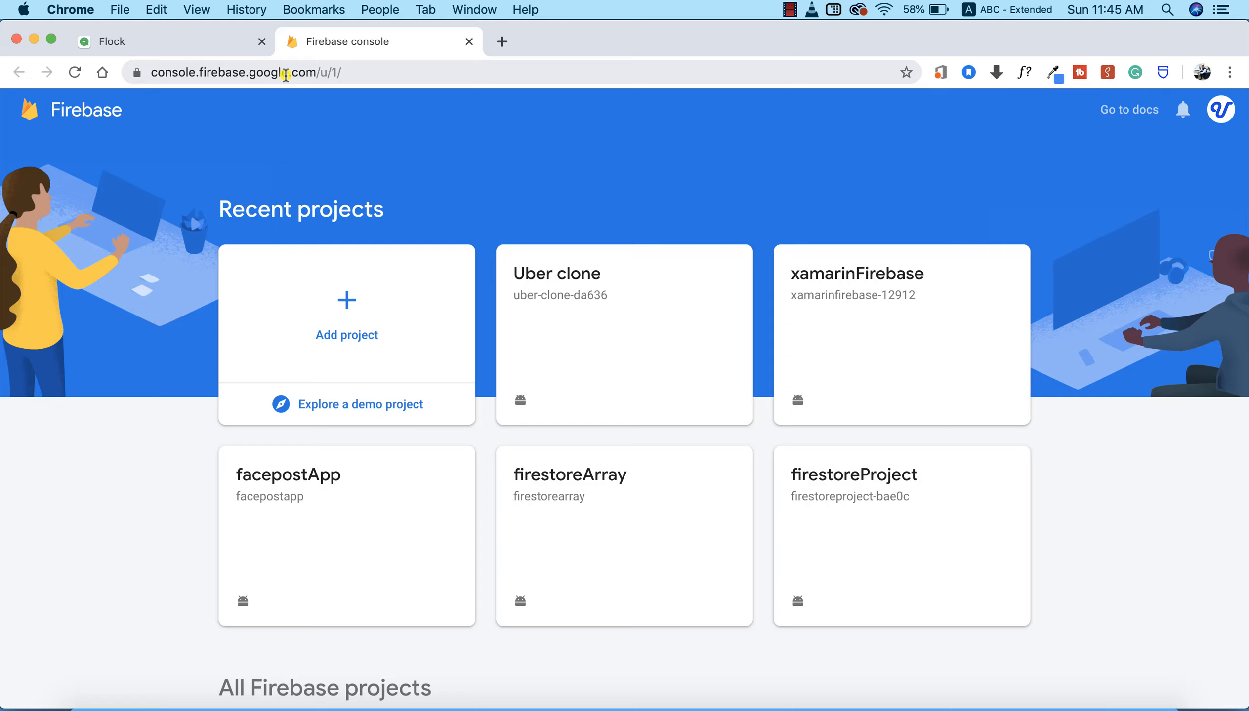
{"action": "mouse_move", "coordinate": [379, 124]}
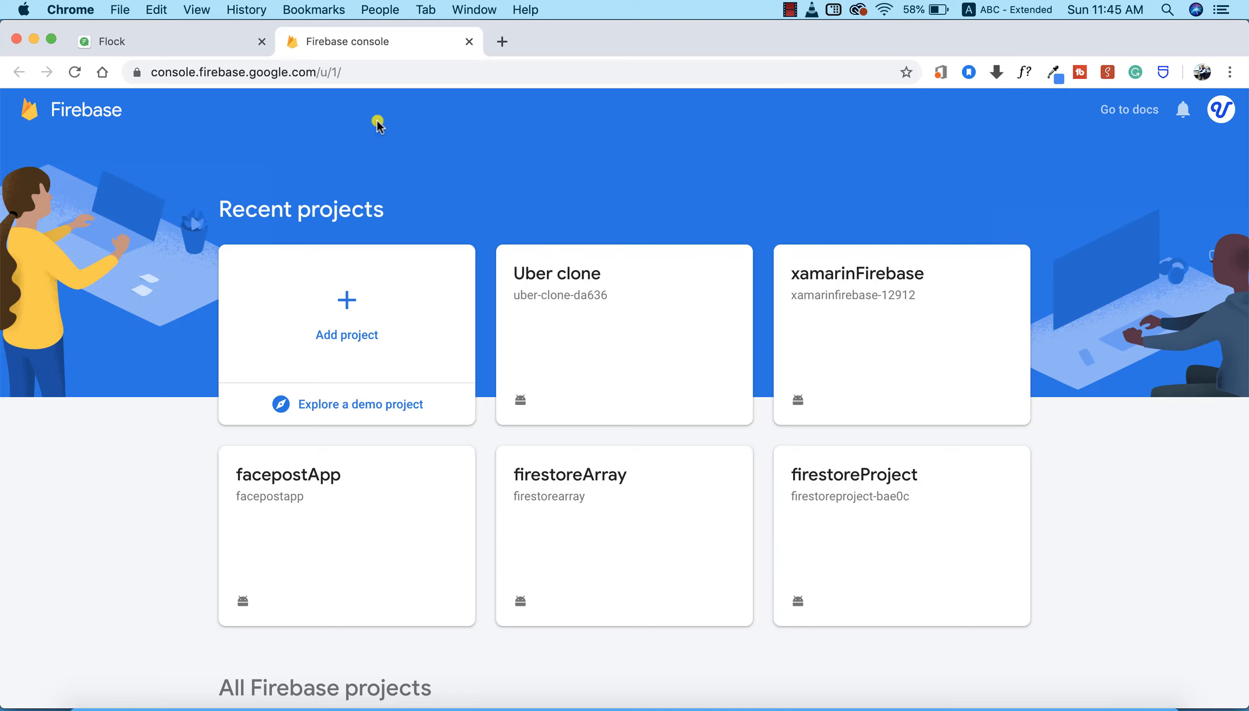
{"action": "mouse_move", "coordinate": [628, 185]}
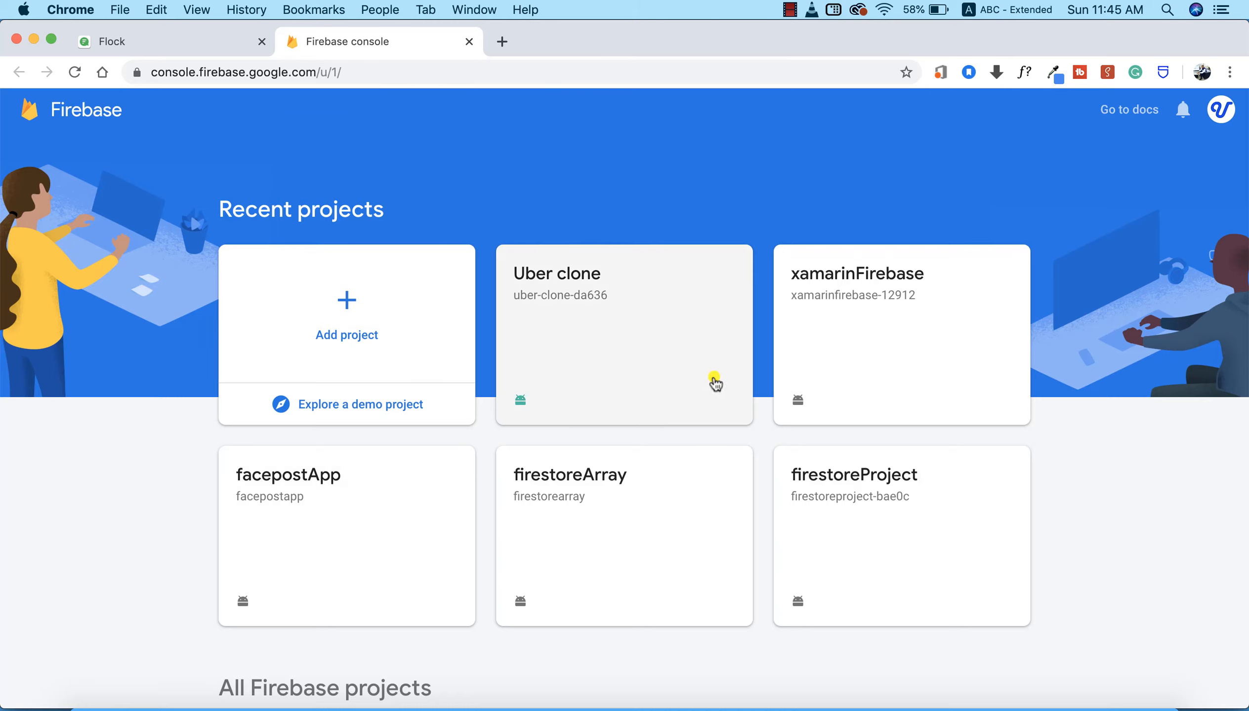
{"action": "mouse_move", "coordinate": [572, 256]}
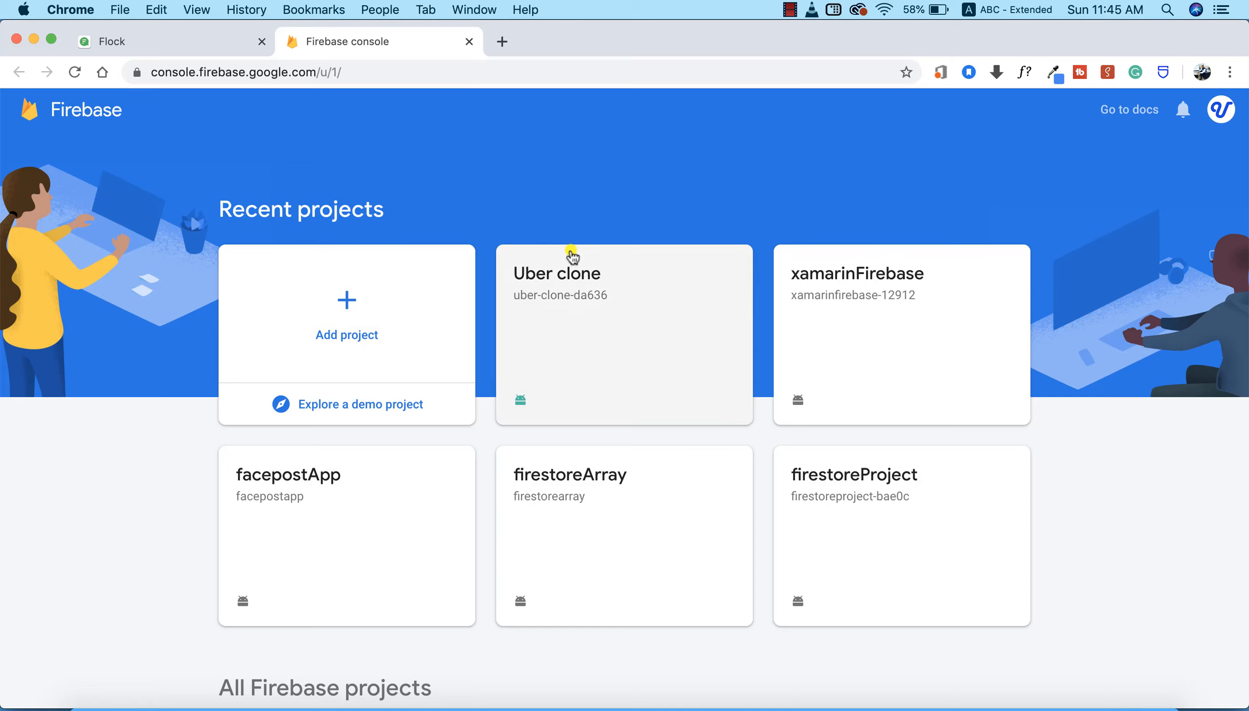
{"action": "mouse_move", "coordinate": [854, 210]}
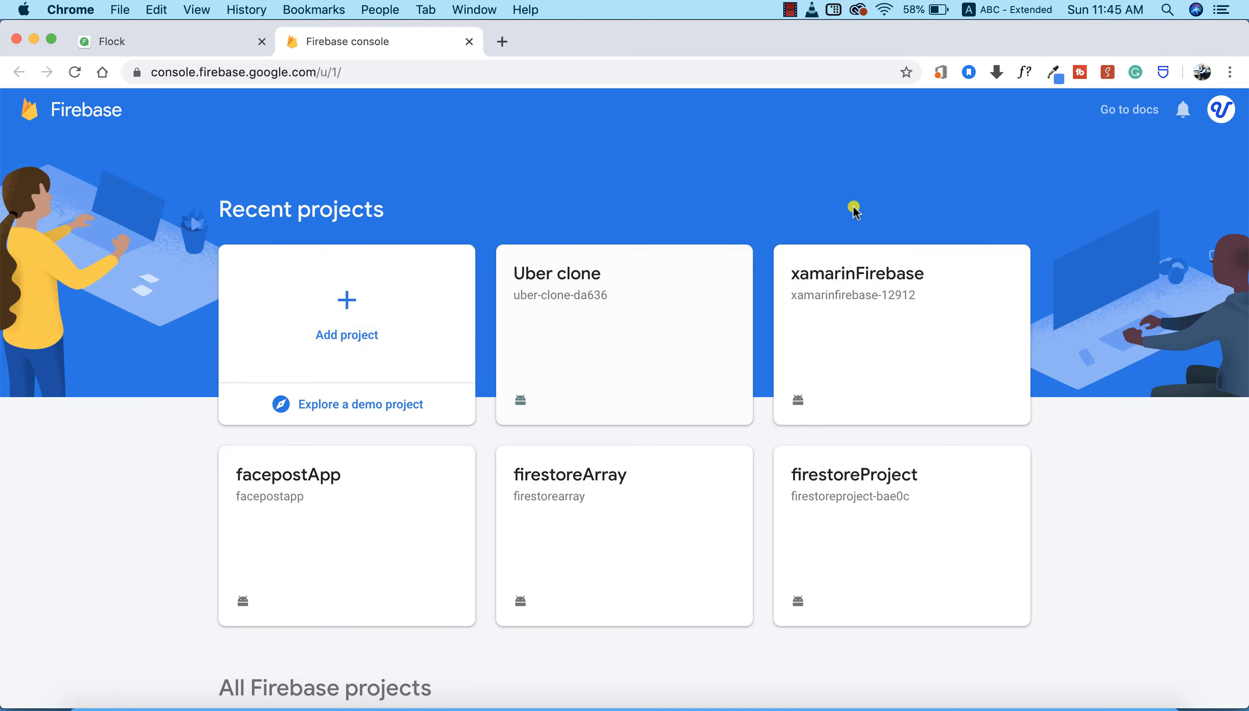
{"action": "mouse_move", "coordinate": [1090, 177]}
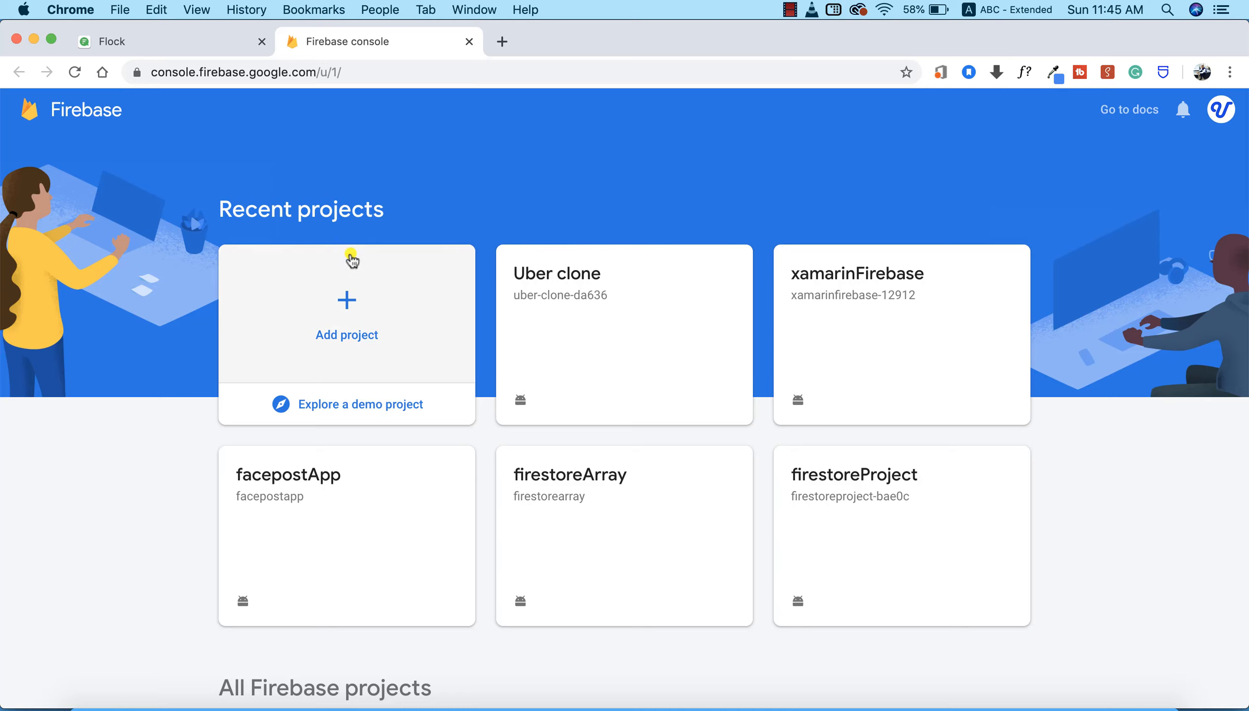
- Create project 'Uber Clone iOS' with Google Analytics switched off
{"action": "left_click", "coordinate": [346, 311]}
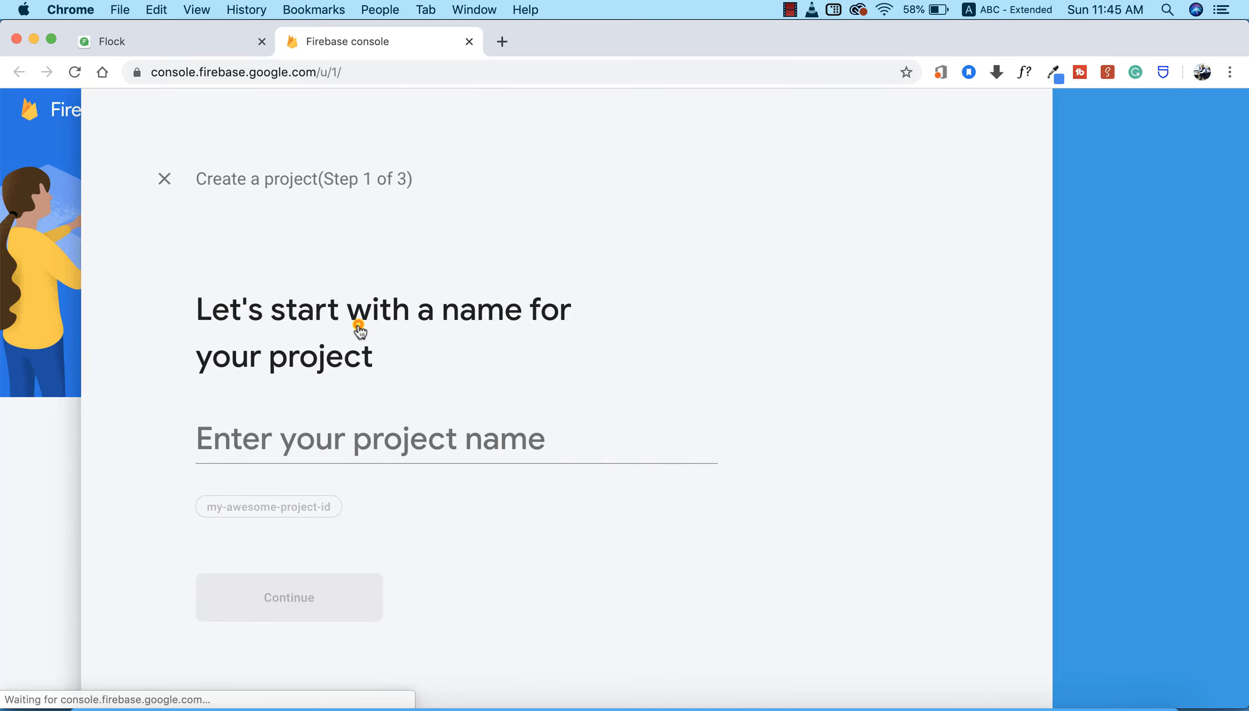
{"action": "left_click", "coordinate": [375, 439]}
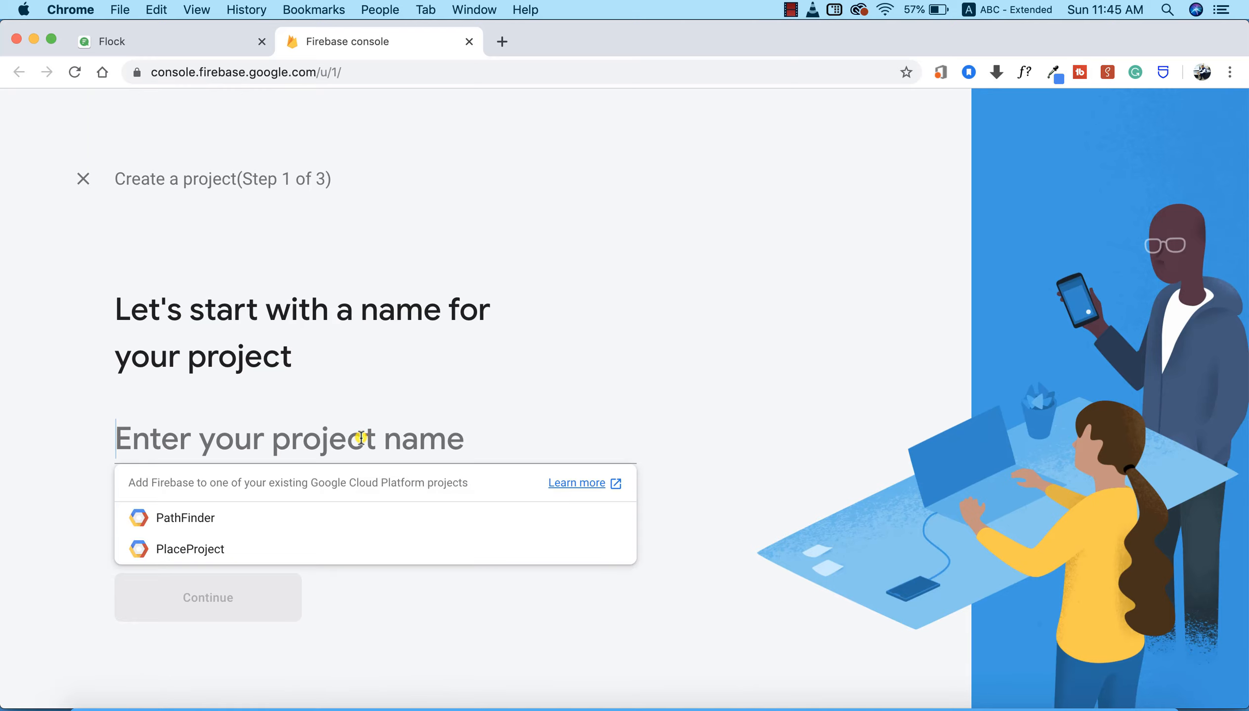
{"action": "type", "text": "Uber Clone i"}
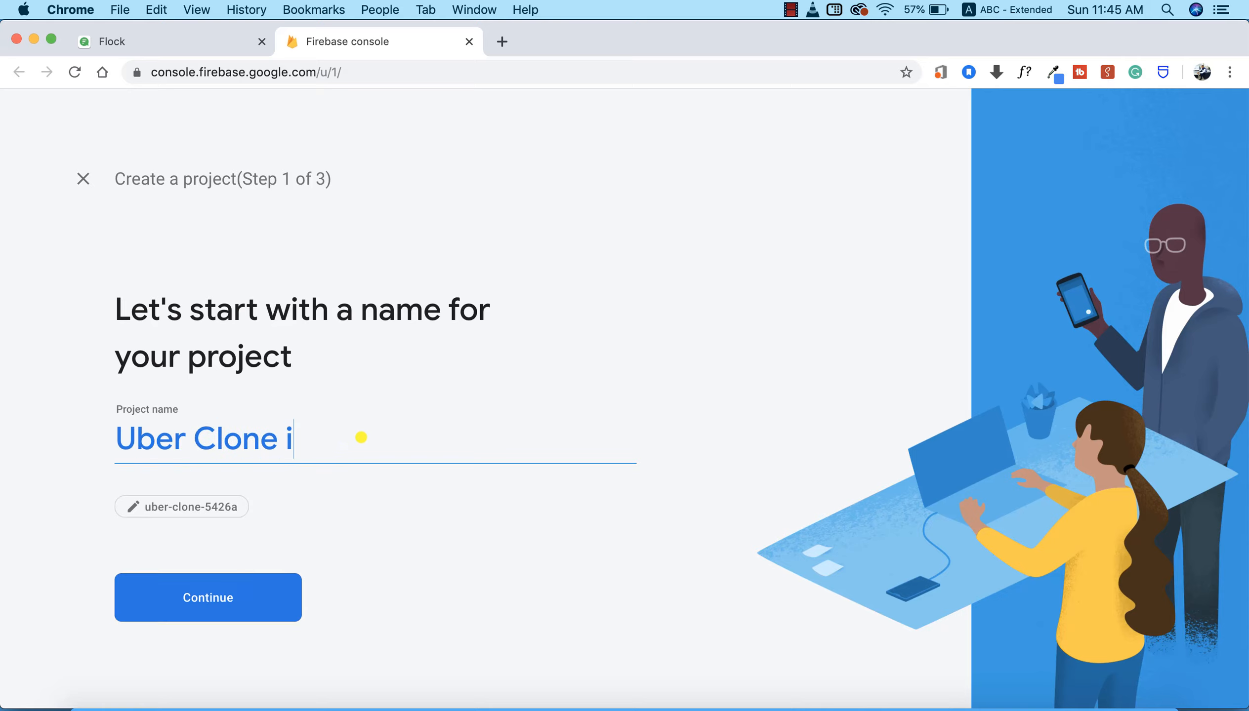
{"action": "type", "text": "OS"}
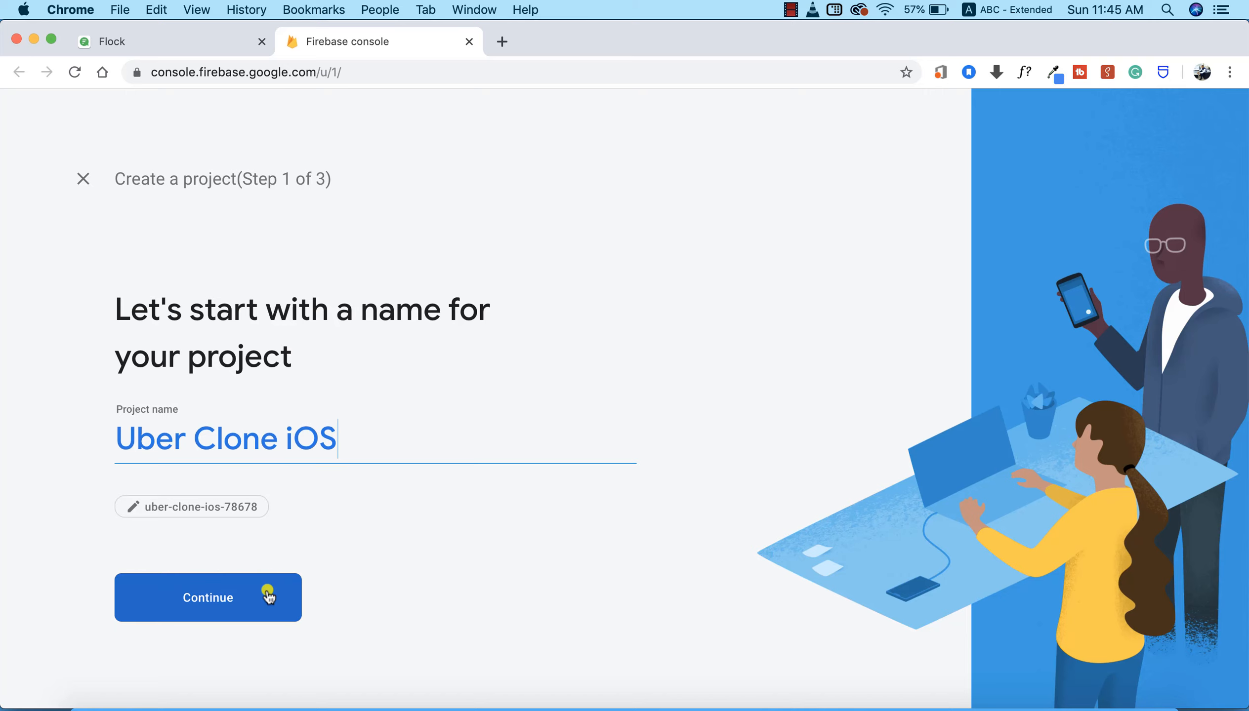
{"action": "left_click", "coordinate": [207, 597]}
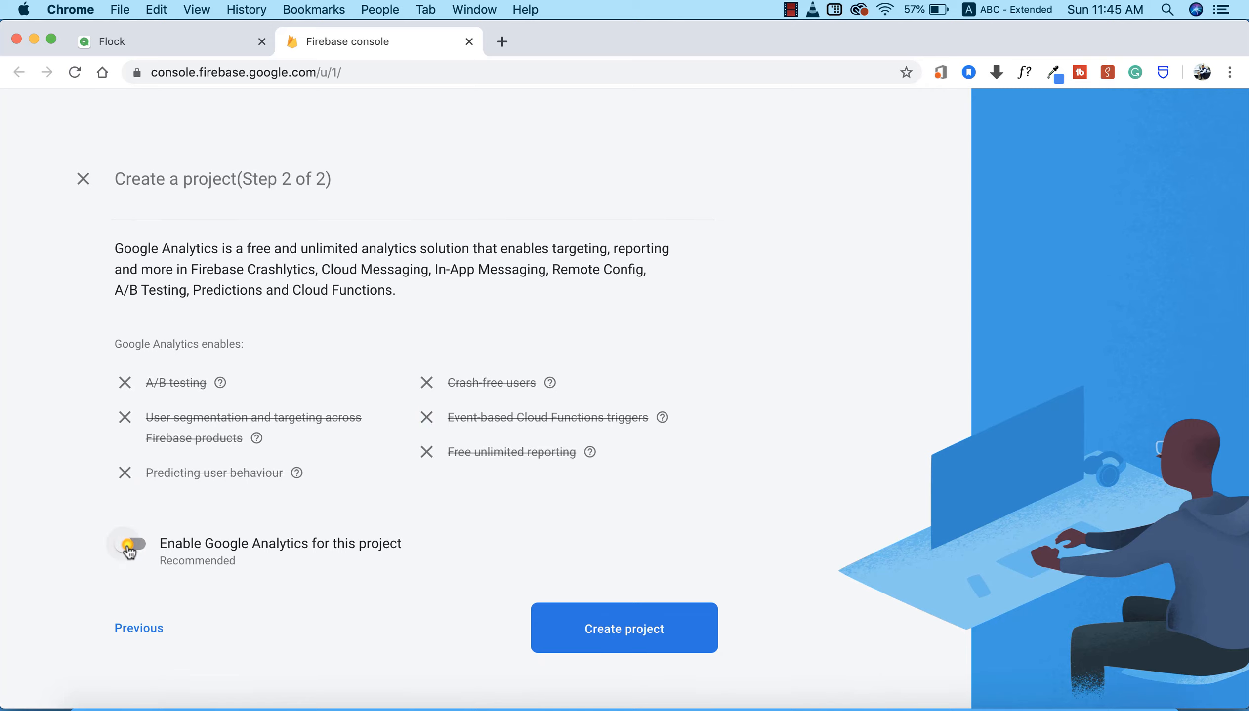
{"action": "left_click", "coordinate": [130, 544]}
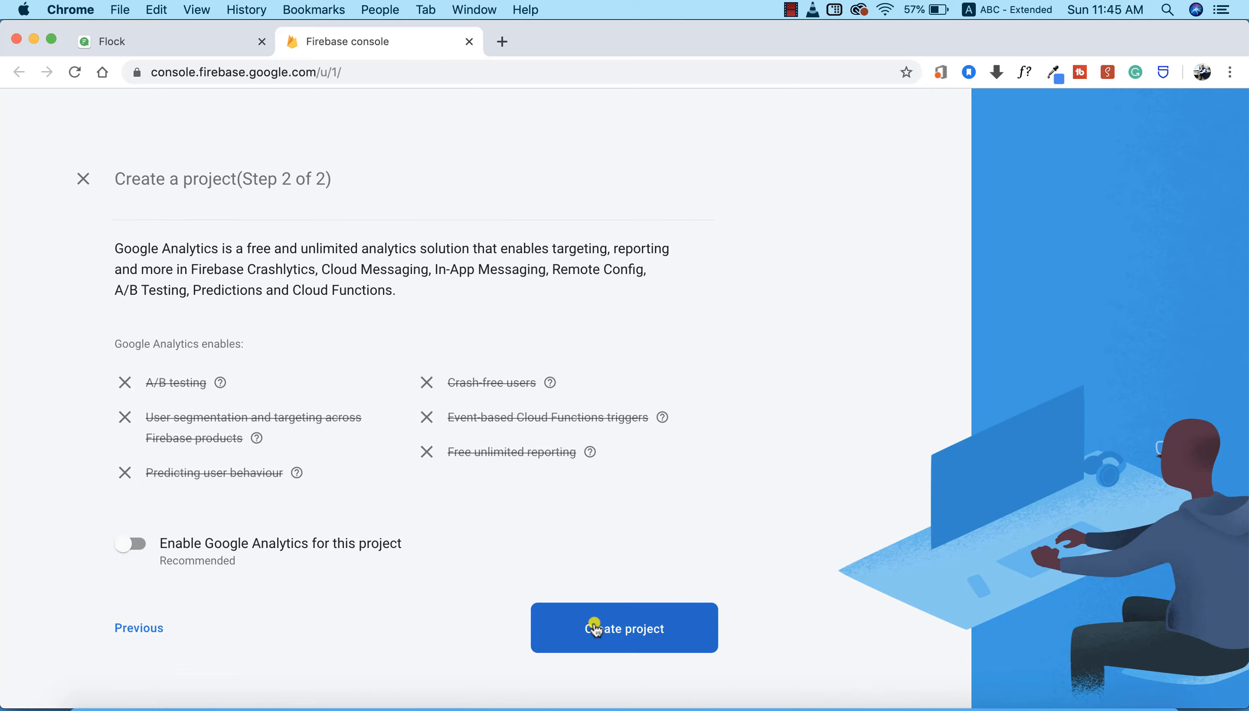
{"action": "left_click", "coordinate": [624, 629]}
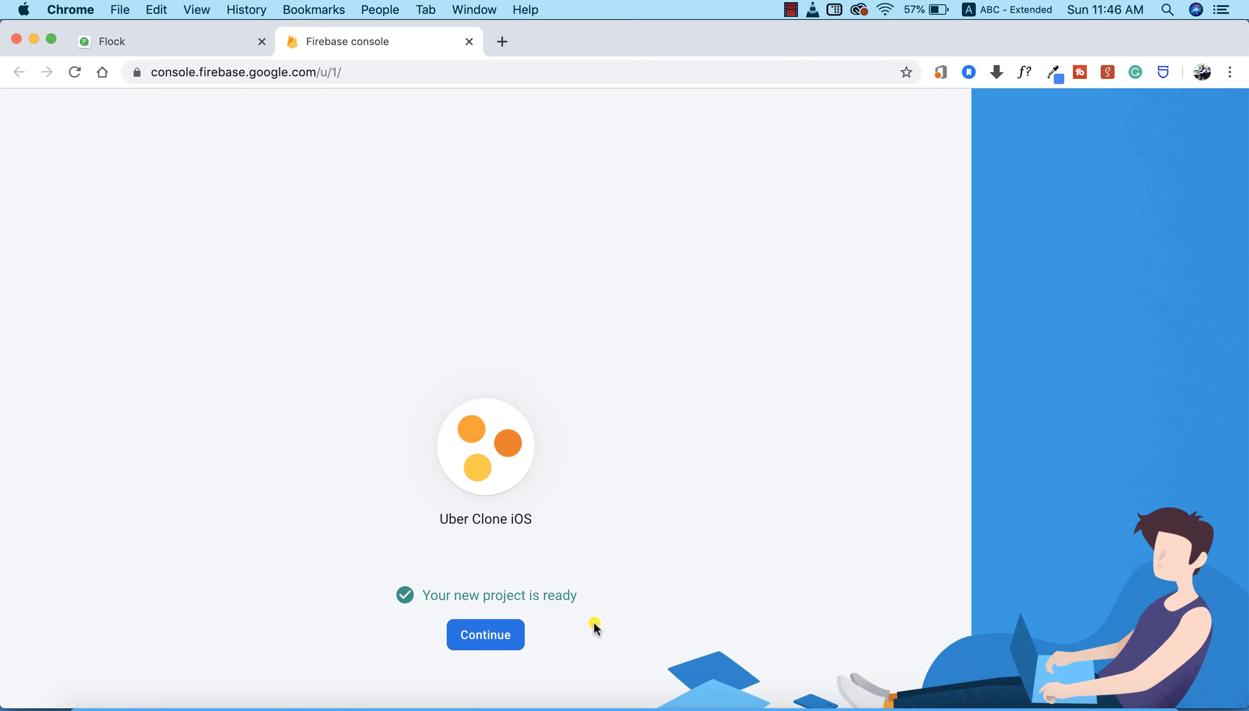
- Continue from the project-ready screen into the Uber Clone iOS overview
{"action": "left_click", "coordinate": [484, 635]}
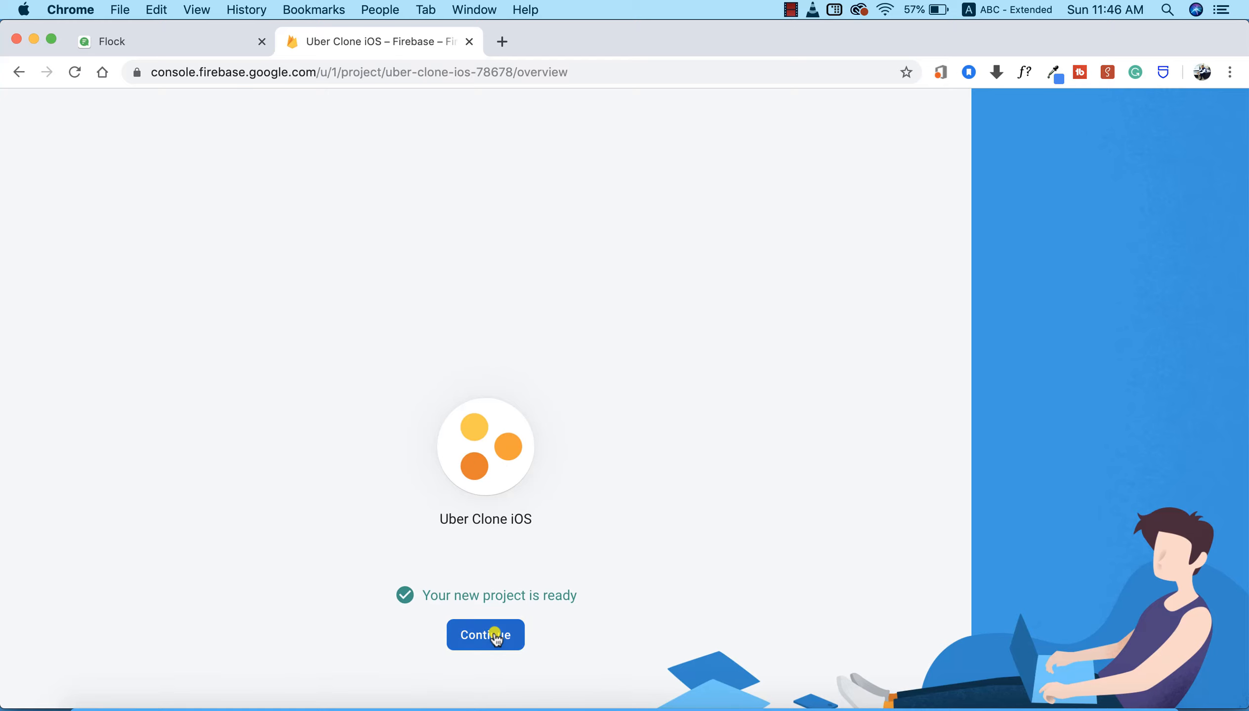
{"action": "left_click", "coordinate": [485, 635]}
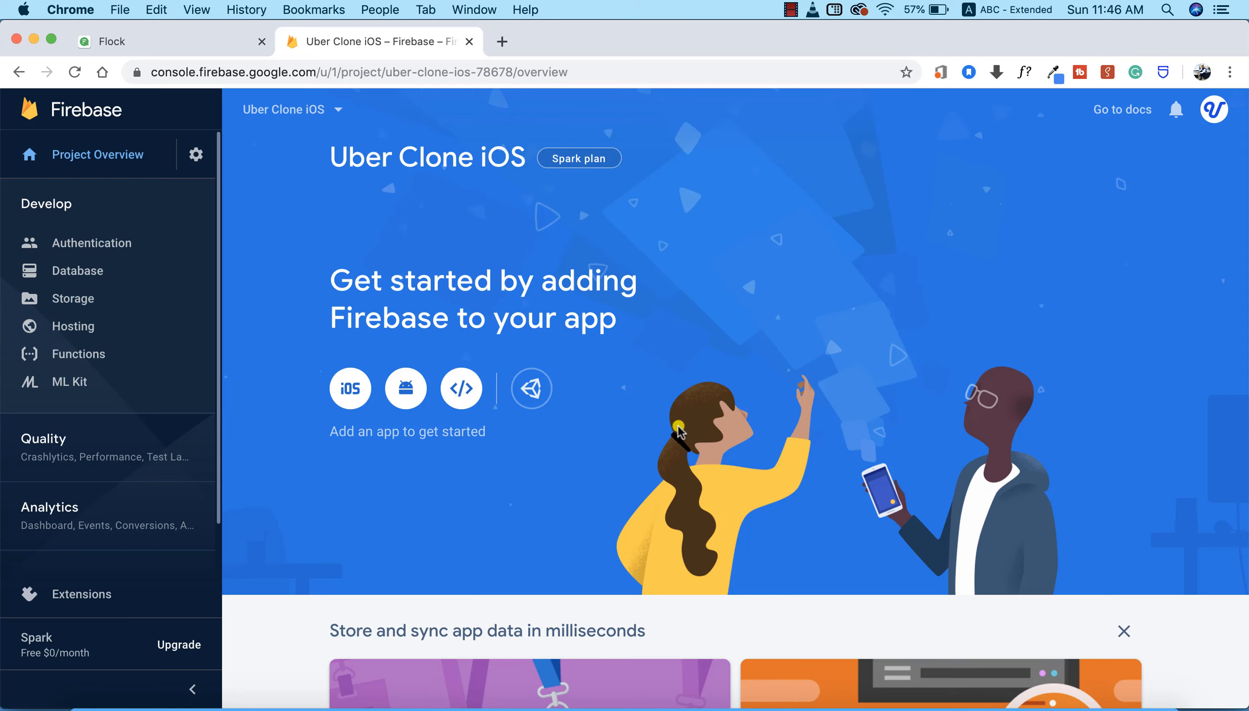
{"action": "scroll", "scroll_direction": "down", "scroll_amount": 3}
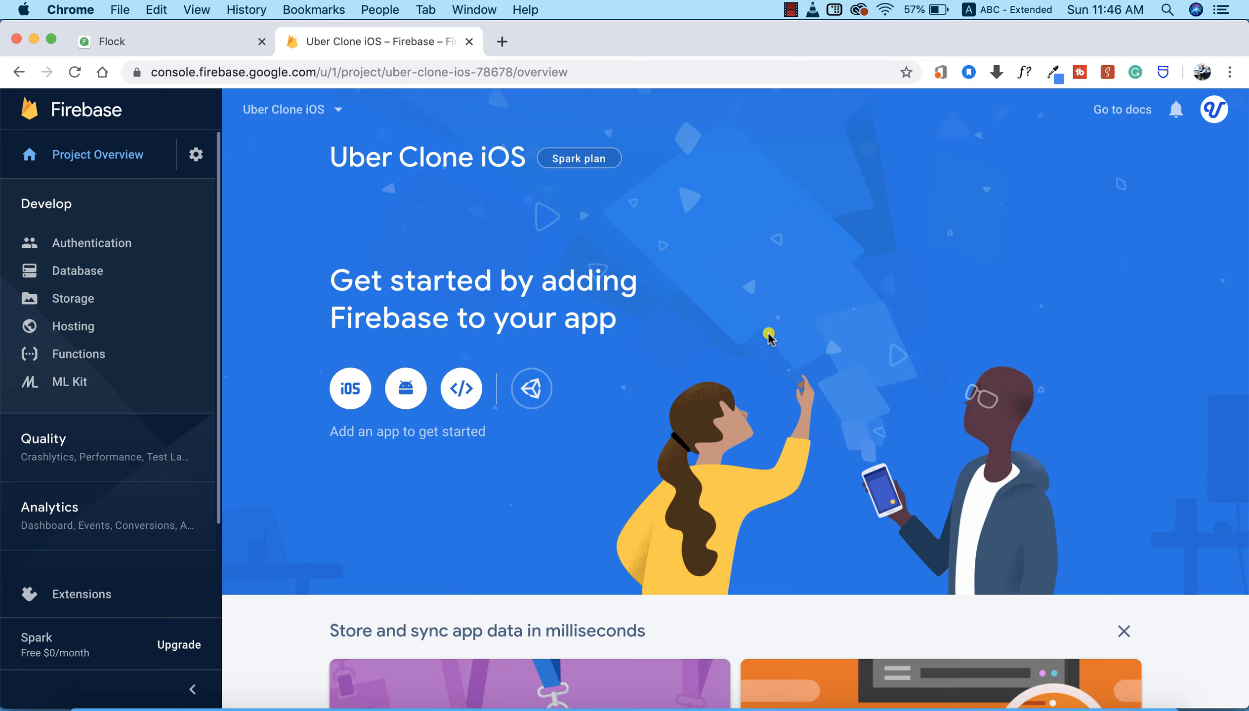
{"action": "mouse_move", "coordinate": [334, 322]}
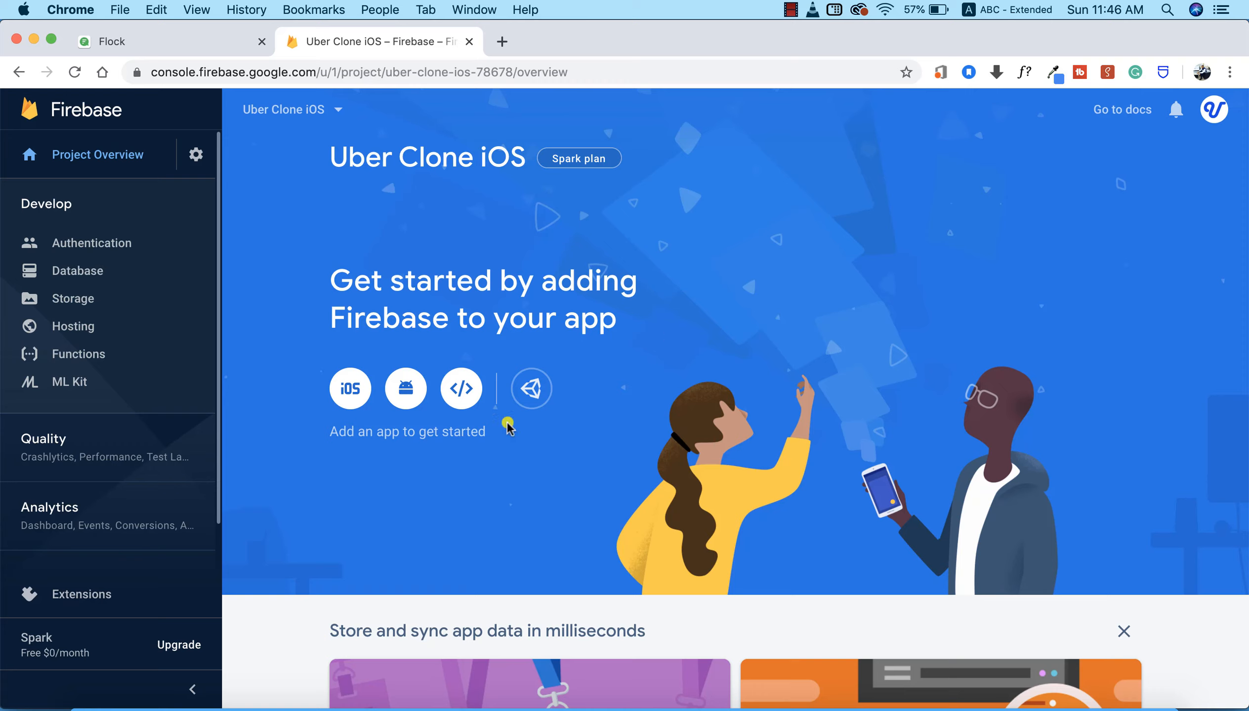
{"action": "mouse_move", "coordinate": [320, 411]}
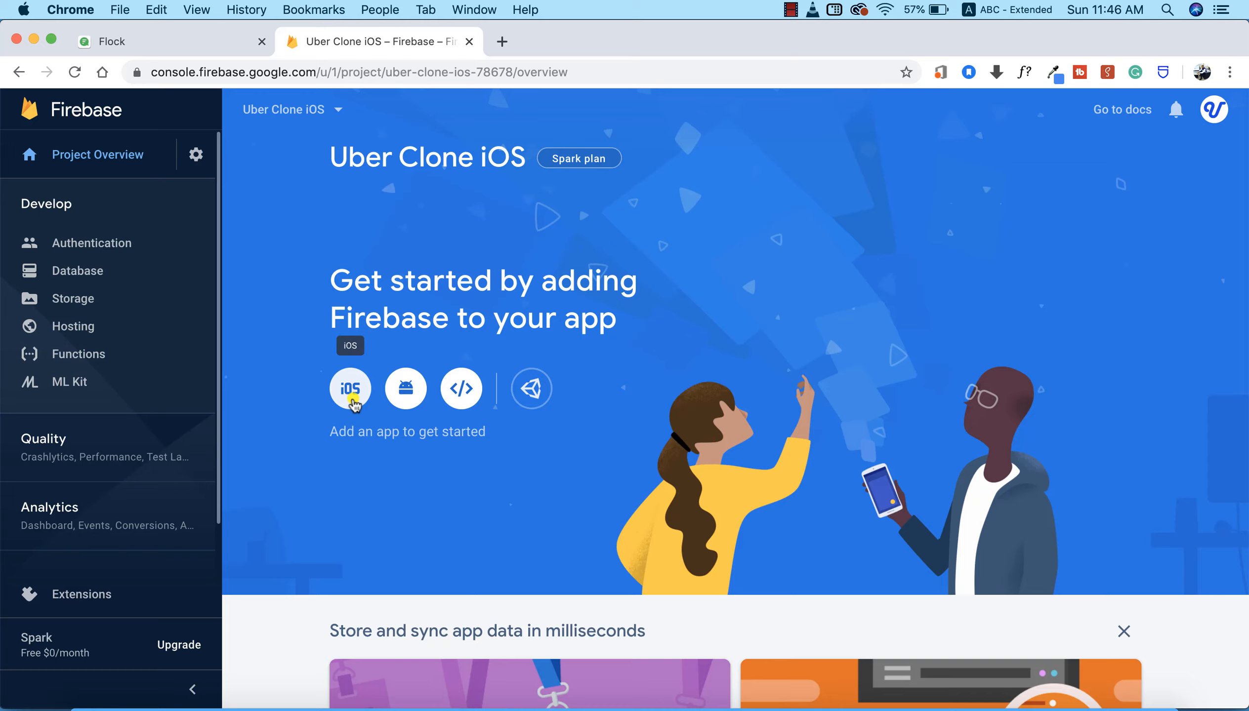
- Choose the iOS platform to start adding an app to the project
{"action": "left_click", "coordinate": [350, 388]}
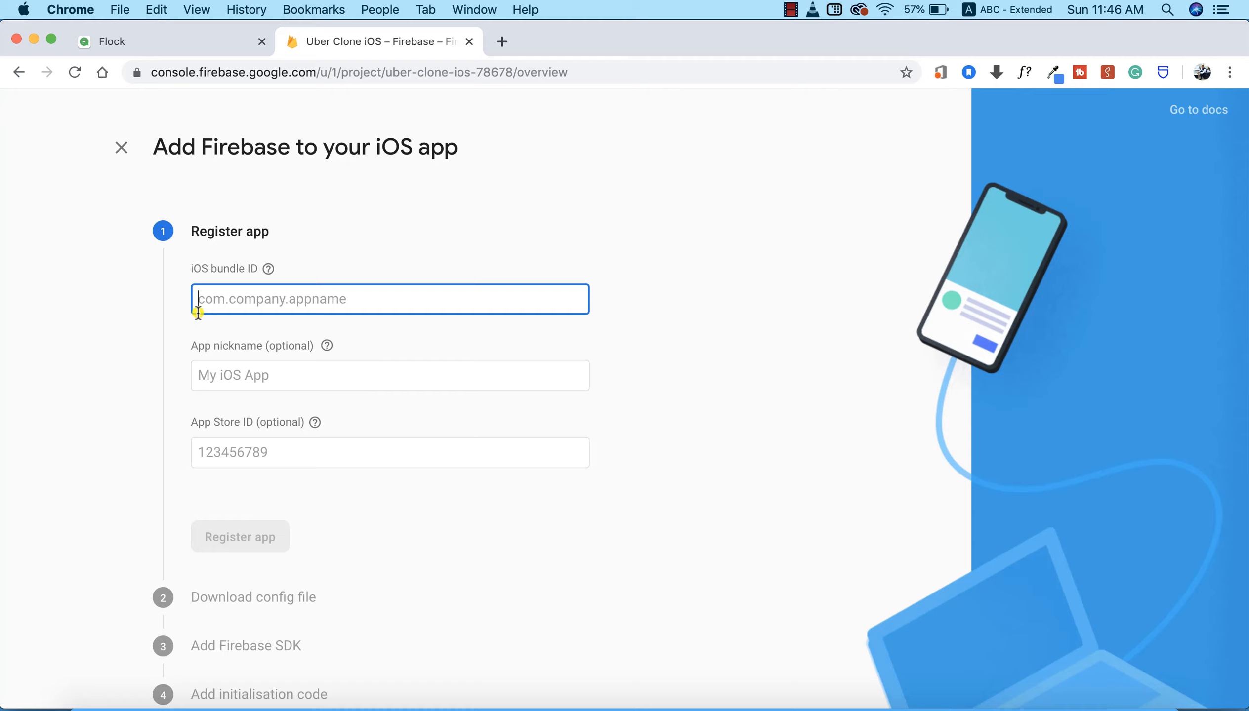
{"action": "mouse_move", "coordinate": [236, 272]}
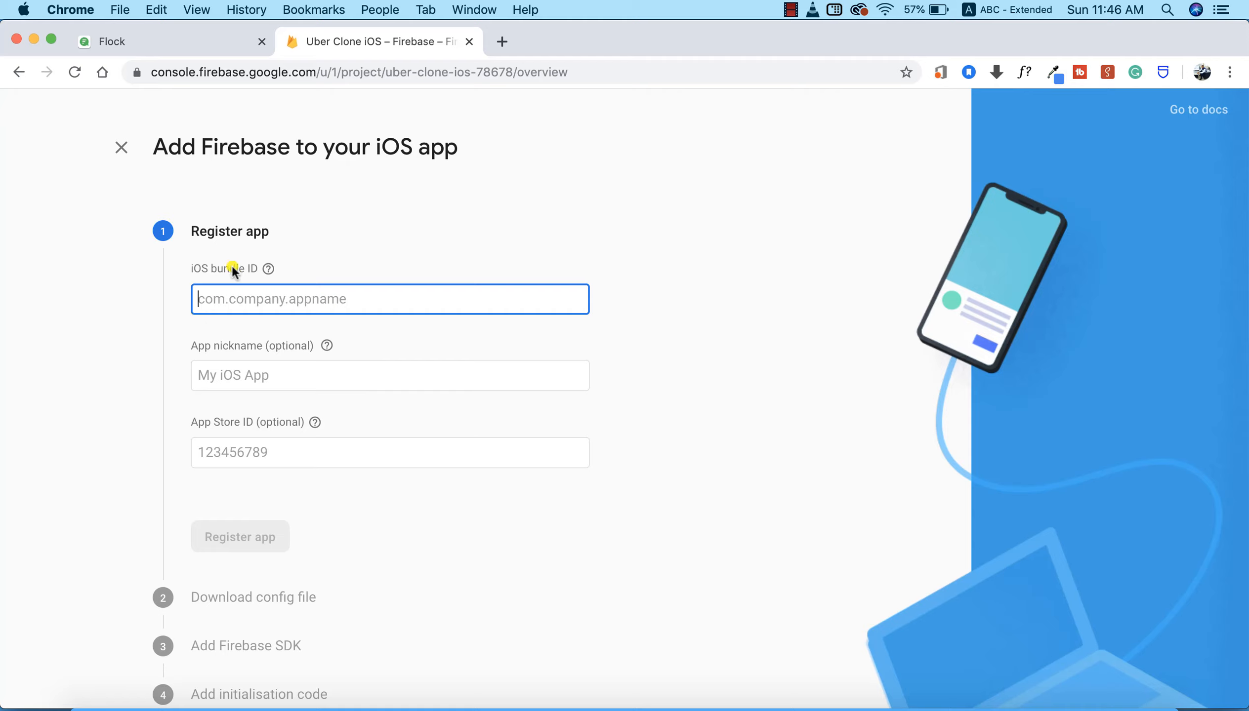
{"action": "mouse_move", "coordinate": [786, 515]}
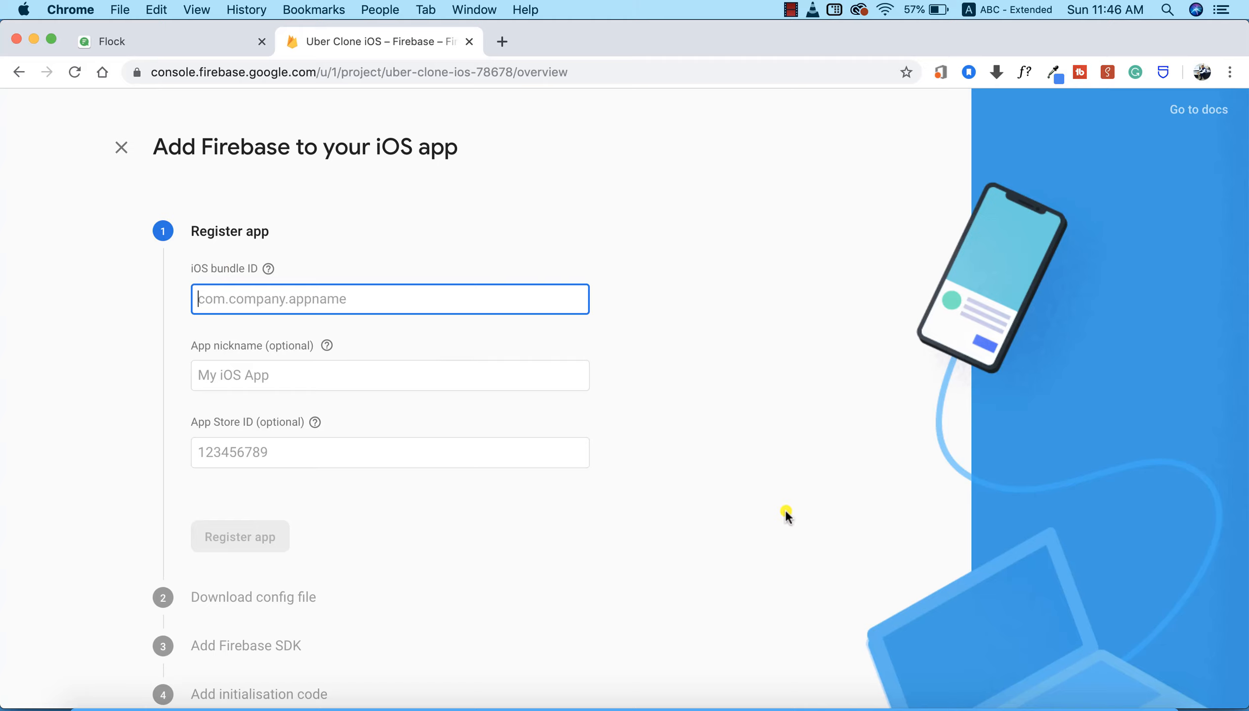
{"action": "mouse_move", "coordinate": [932, 683]}
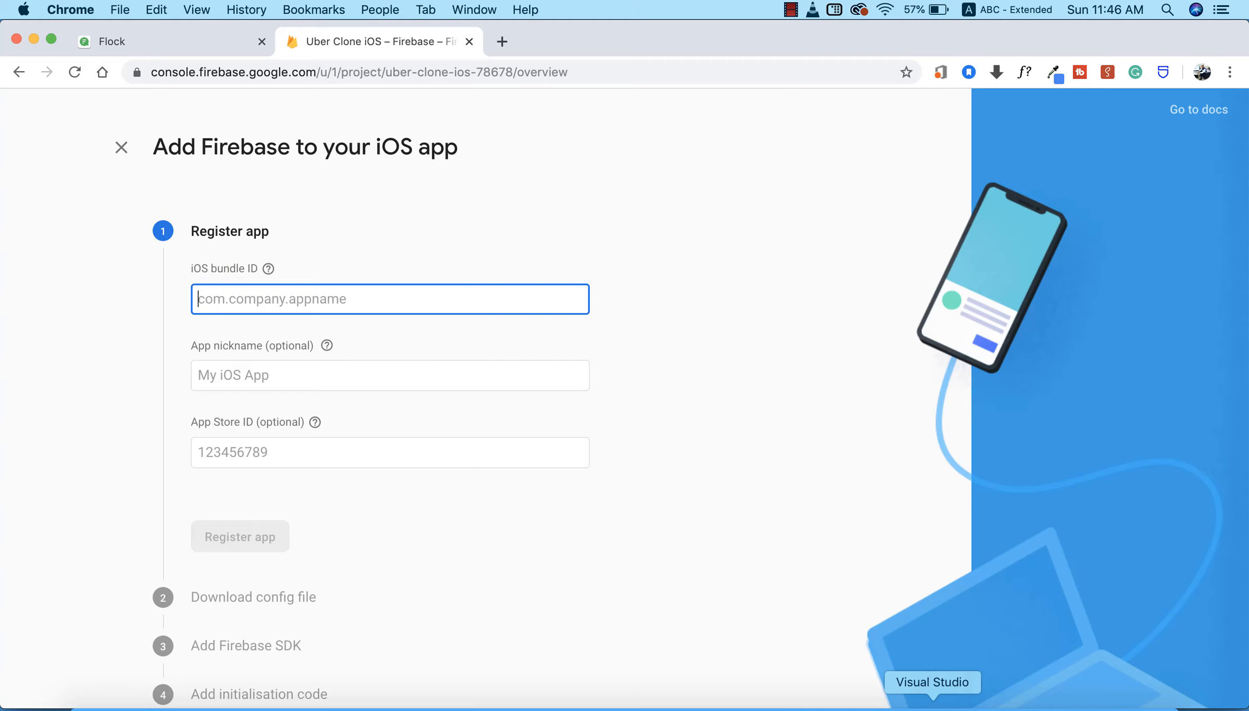
- In Visual Studio, open uberrider's Info.plist to find bundle ID com.ufinix.uberrider
{"action": "left_click", "coordinate": [931, 683]}
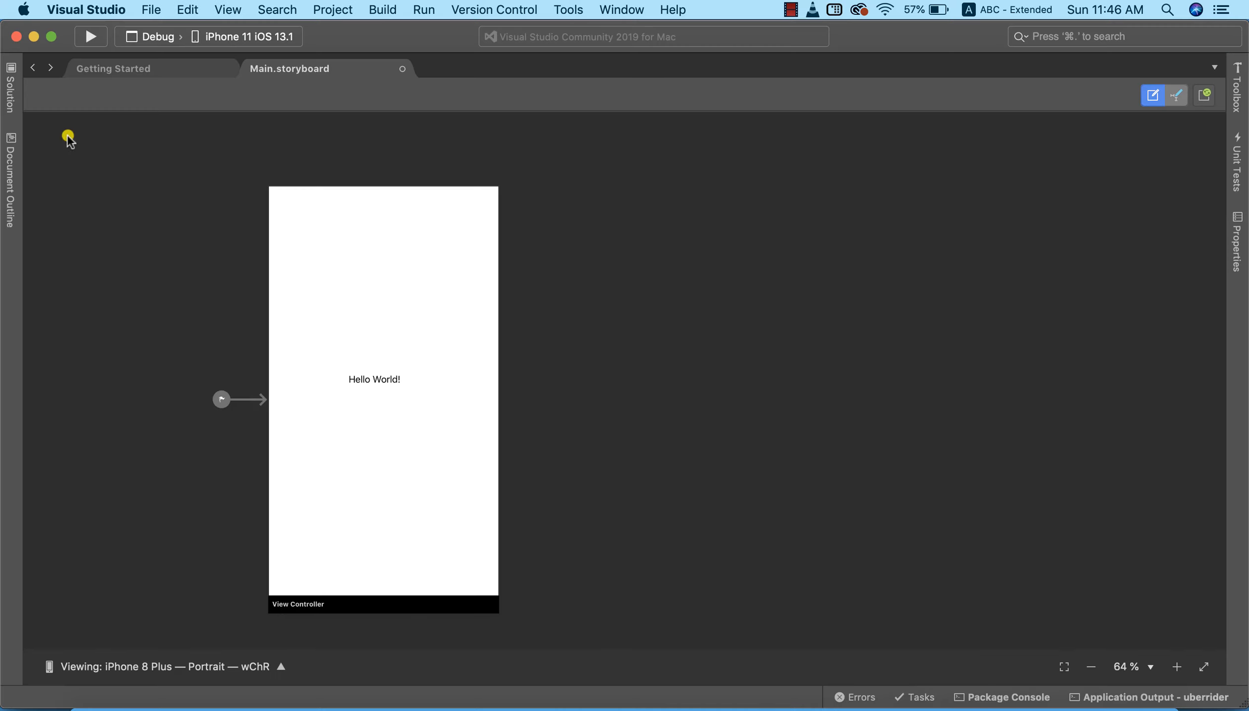
{"action": "left_click", "coordinate": [10, 79]}
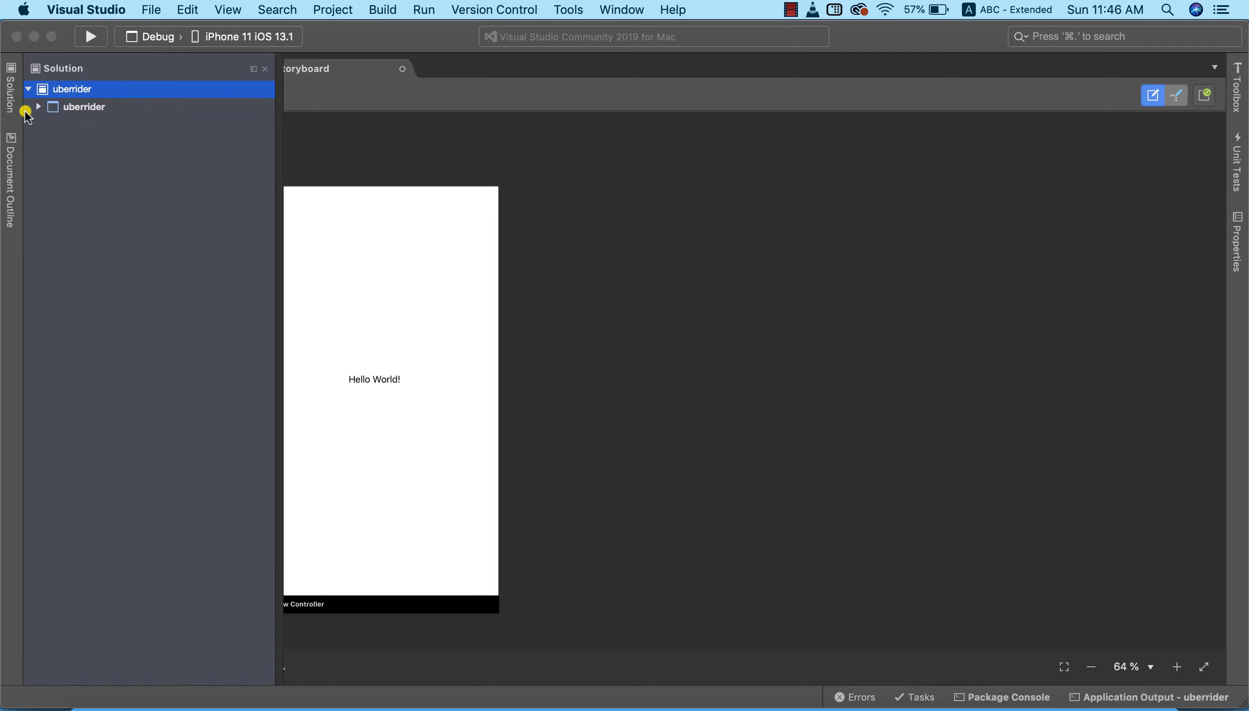
{"action": "left_click", "coordinate": [38, 107]}
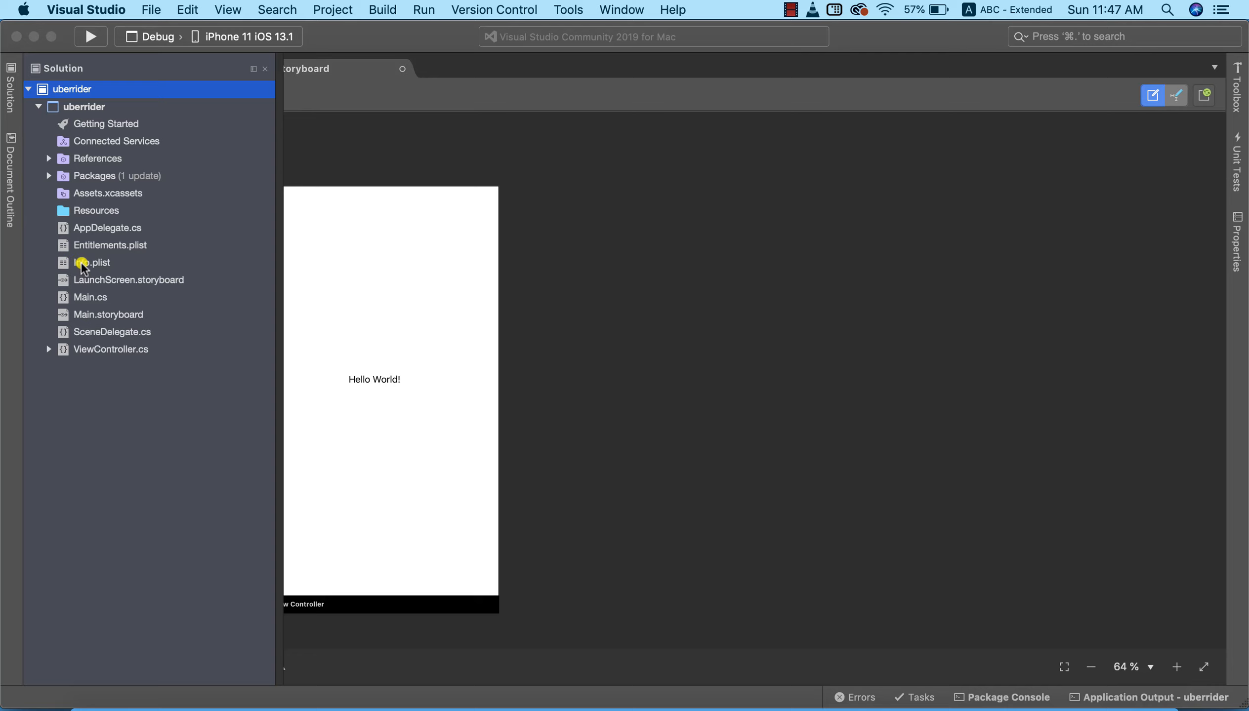
{"action": "double_click", "coordinate": [94, 262]}
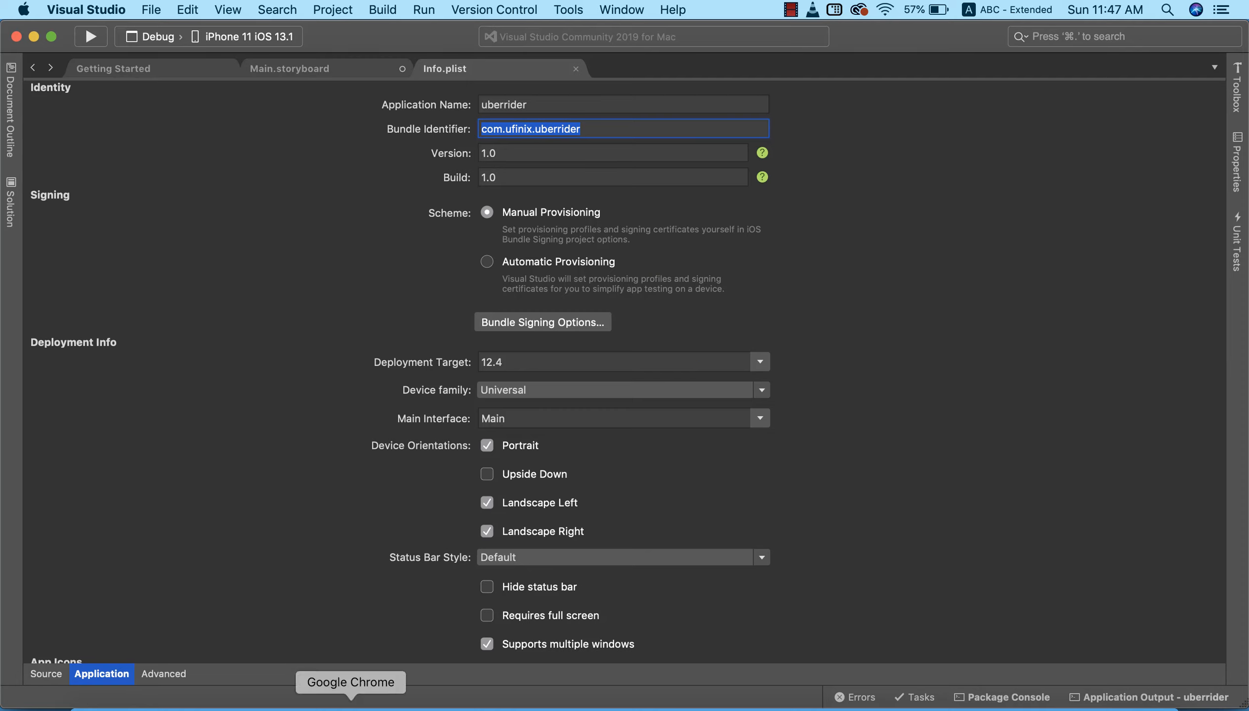
- Register the iOS app with bundle ID com.ufinix.uberrider
{"action": "left_click", "coordinate": [350, 682]}
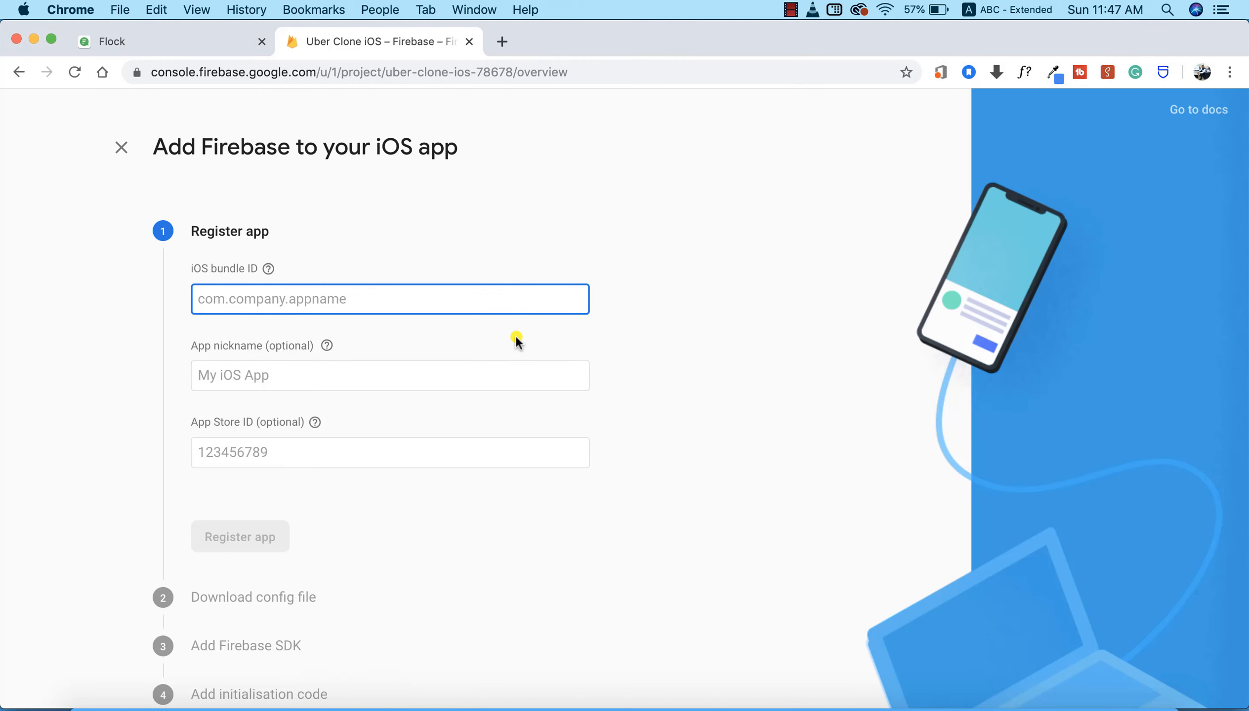
{"action": "type", "text": "com.ufinix.uberrider"}
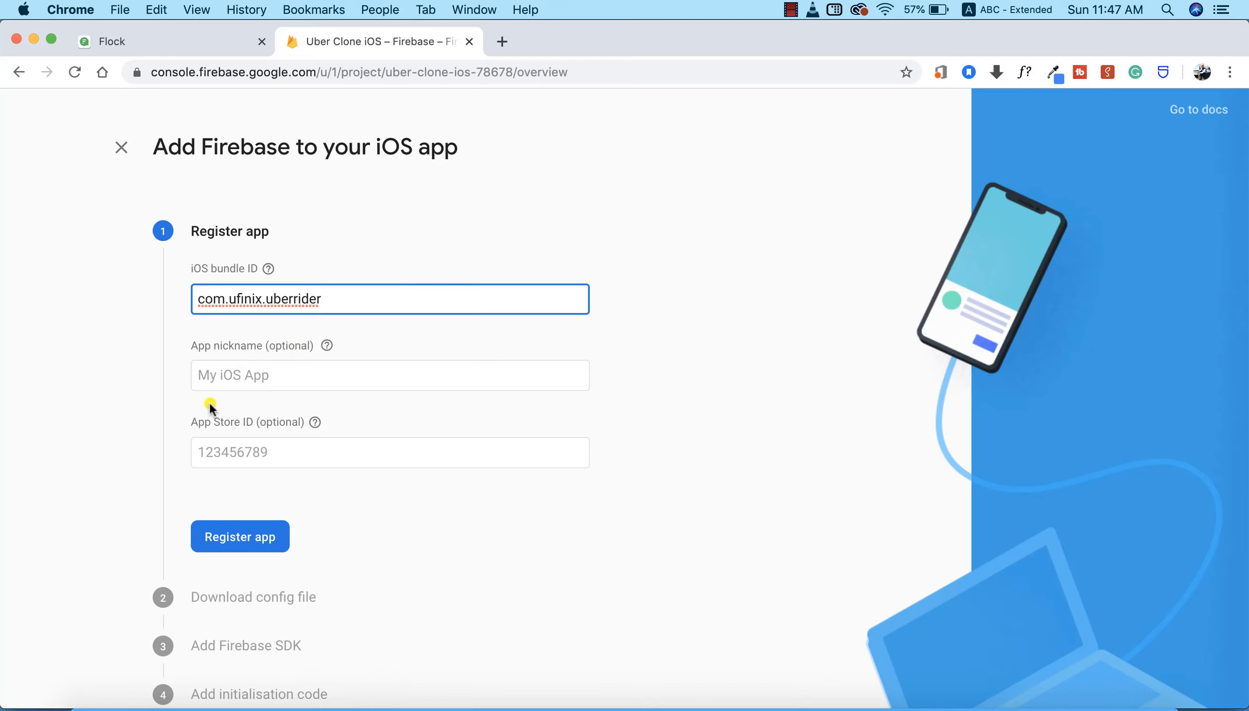
{"action": "mouse_move", "coordinate": [174, 529]}
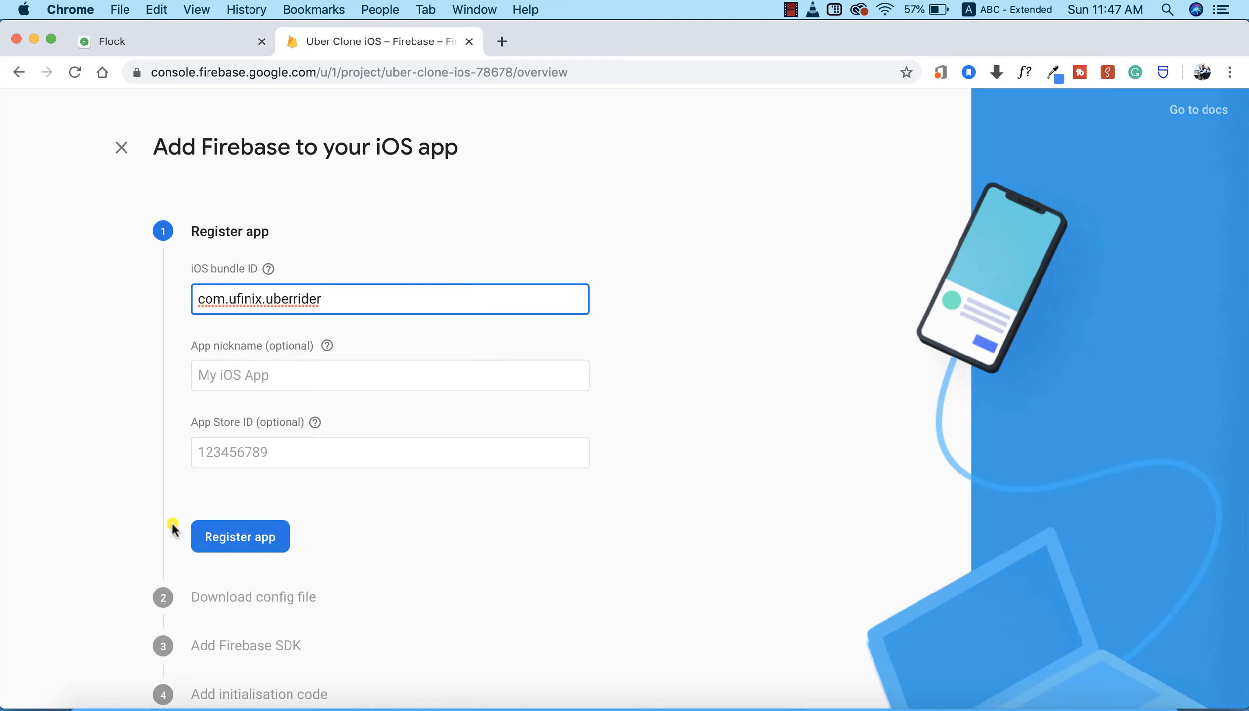
{"action": "mouse_move", "coordinate": [238, 402]}
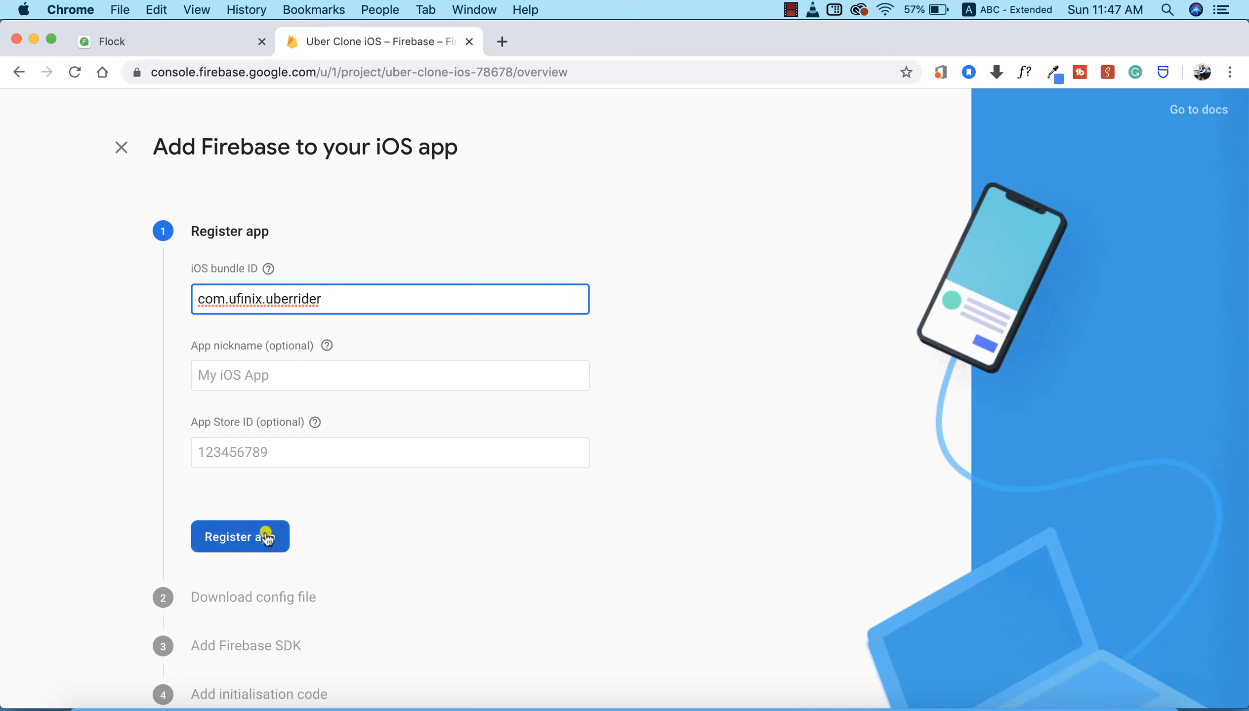
{"action": "left_click", "coordinate": [239, 536]}
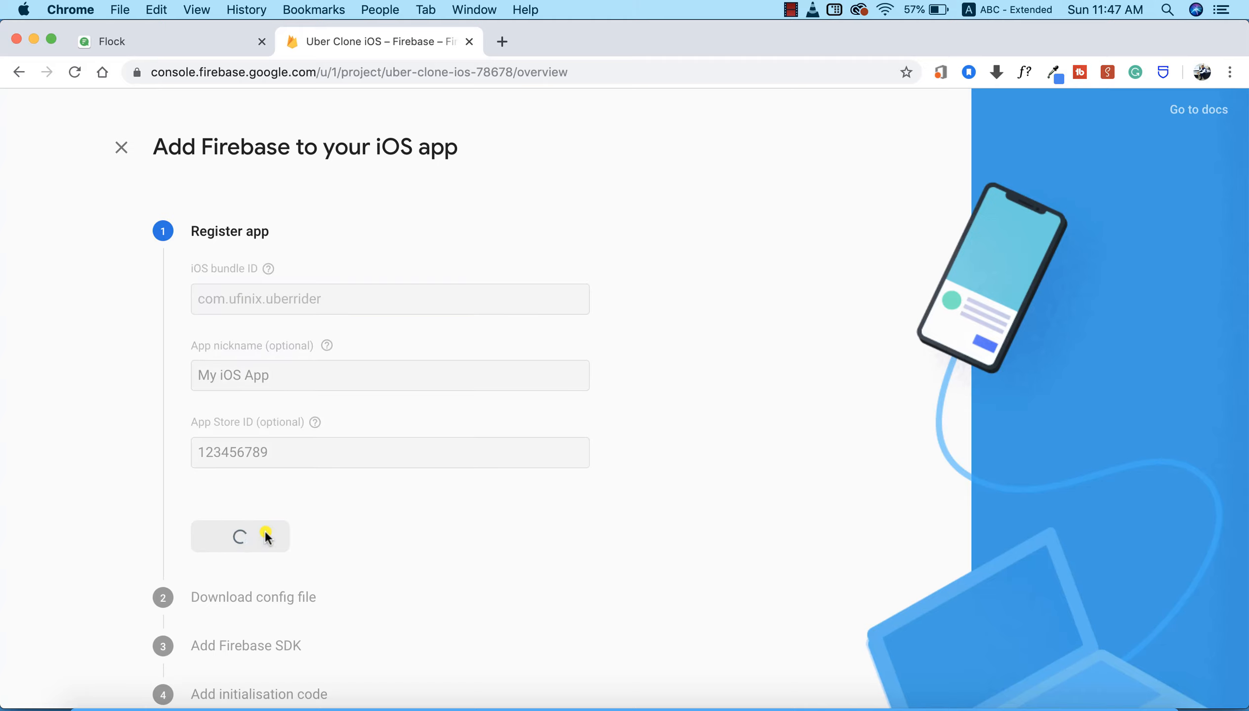
- Download the GoogleService-Info.plist config file
{"action": "left_click", "coordinate": [240, 536]}
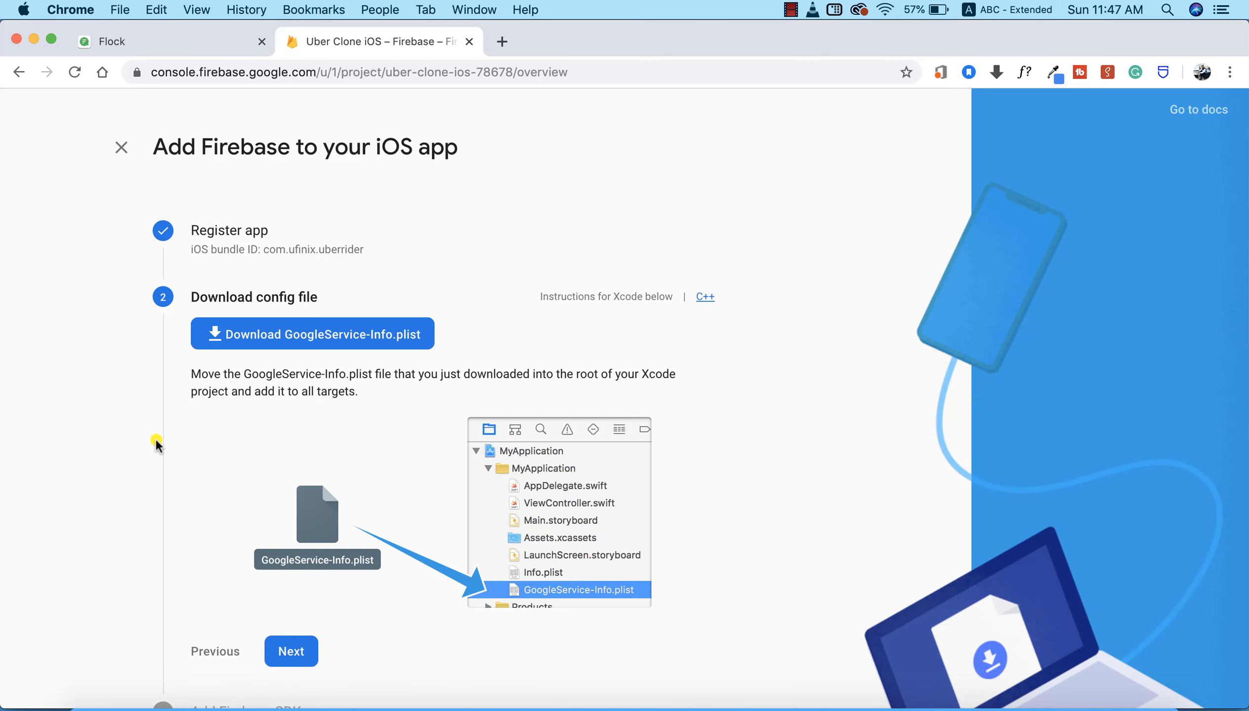
{"action": "mouse_move", "coordinate": [272, 310]}
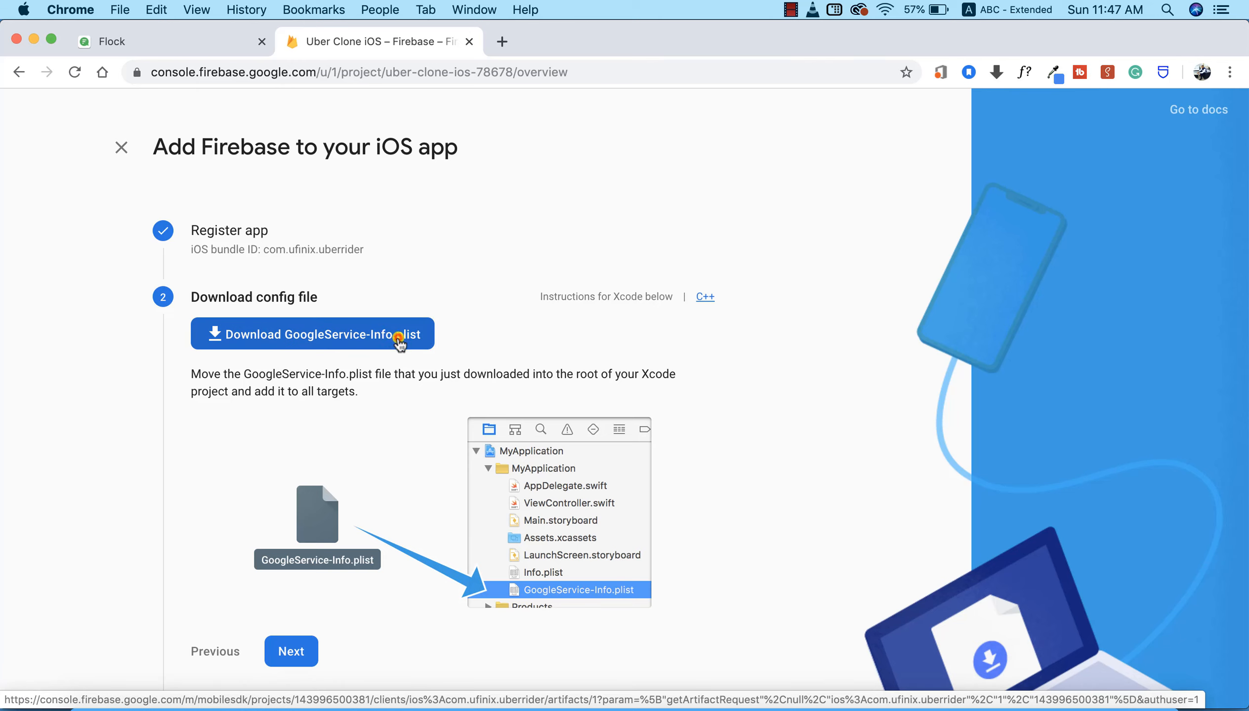
{"action": "left_click", "coordinate": [311, 334]}
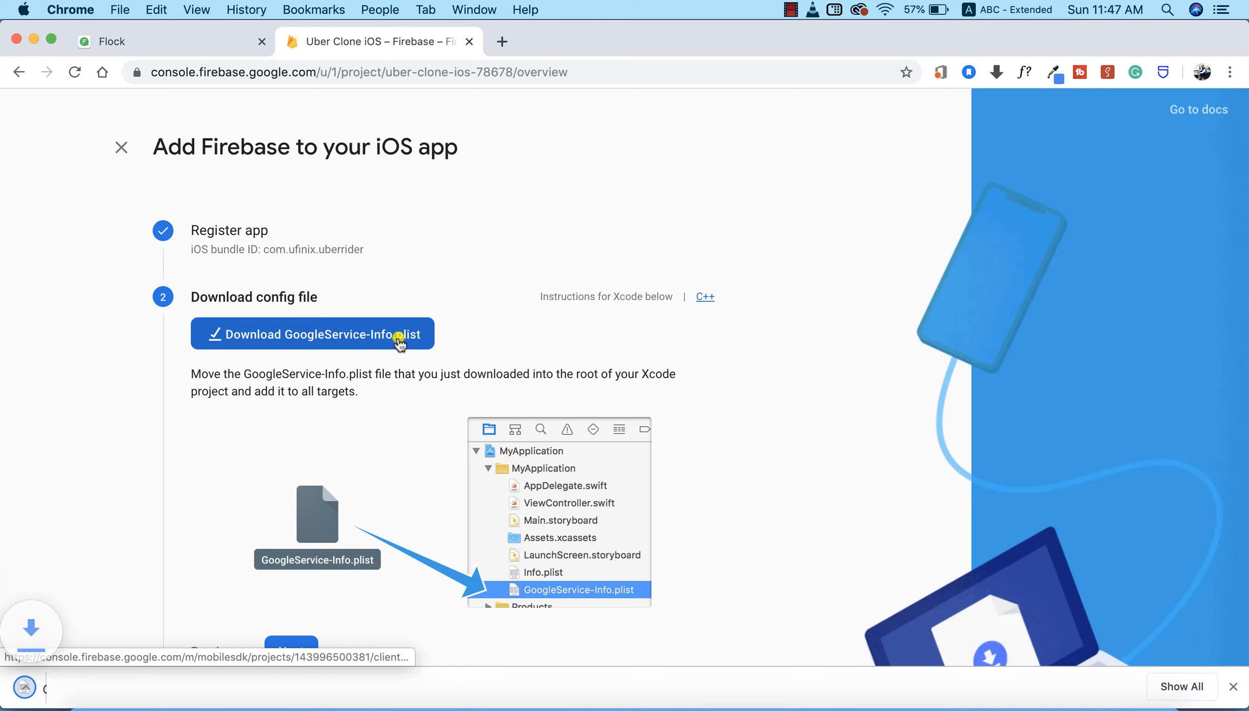
{"action": "left_click", "coordinate": [313, 334]}
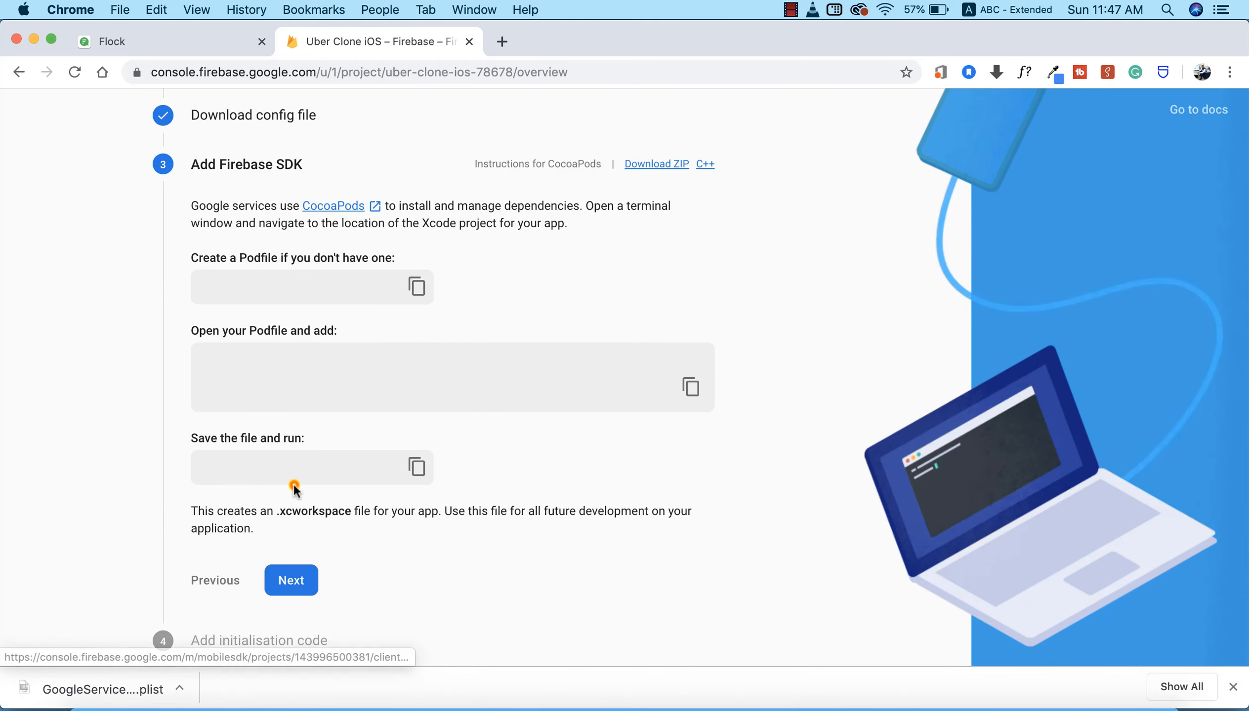
- Move past the SDK and initialisation code steps to finish iOS setup
{"action": "left_click", "coordinate": [290, 580]}
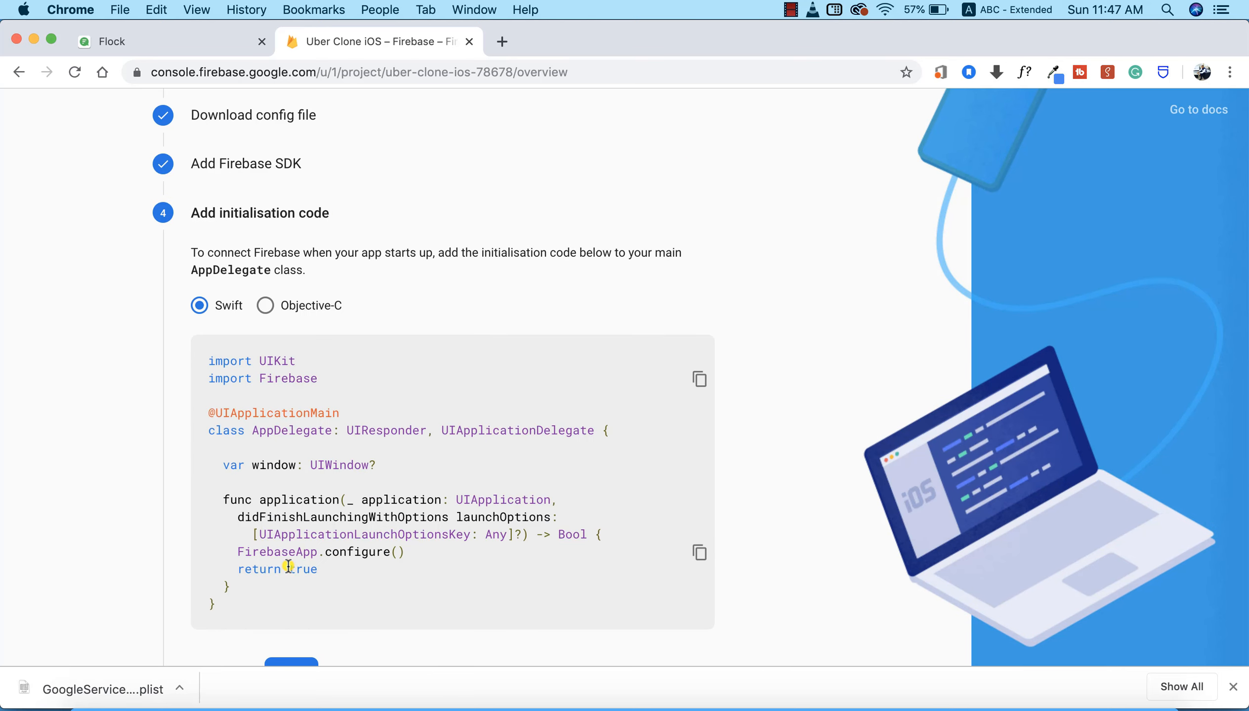
{"action": "scroll", "scroll_direction": "down", "scroll_amount": 3}
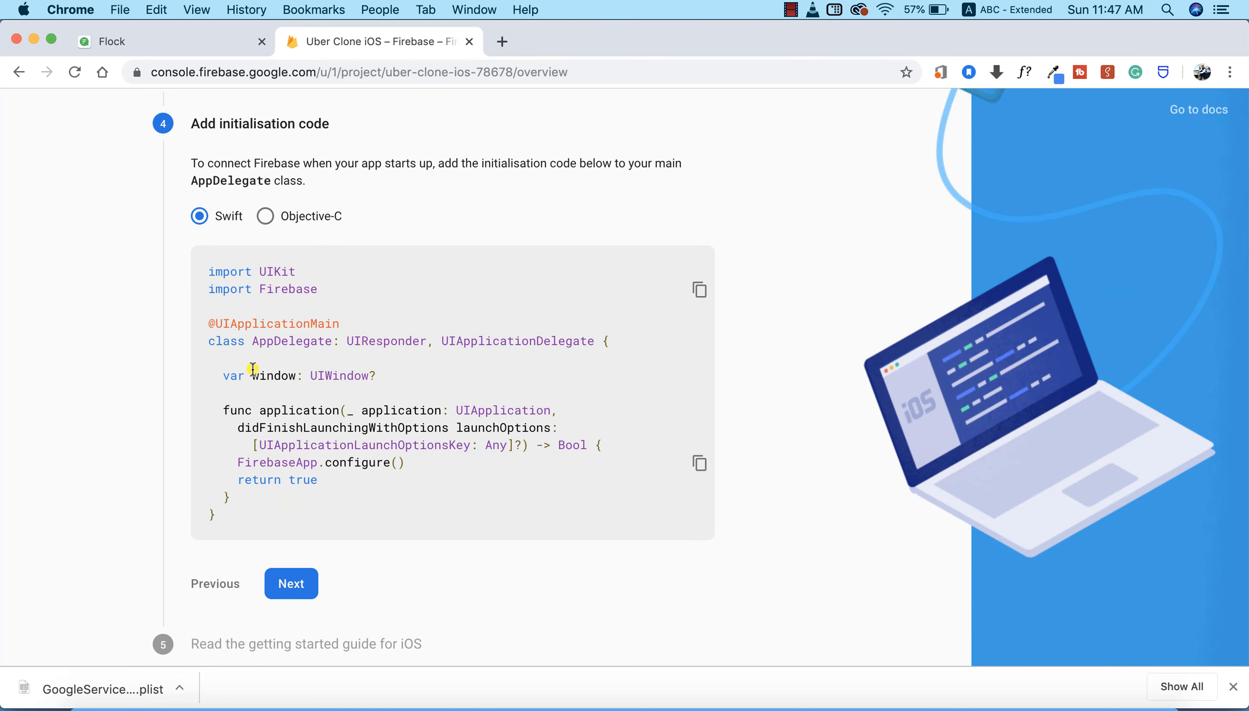
{"action": "mouse_move", "coordinate": [271, 415]}
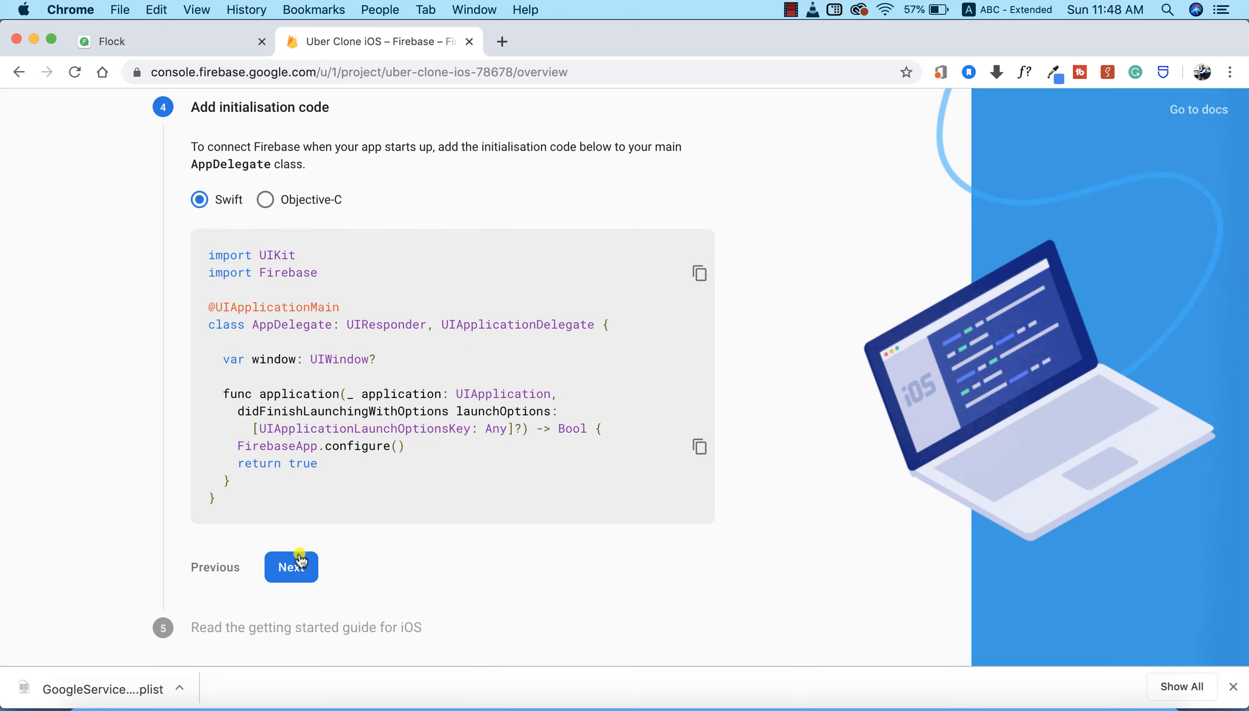
{"action": "left_click", "coordinate": [290, 567]}
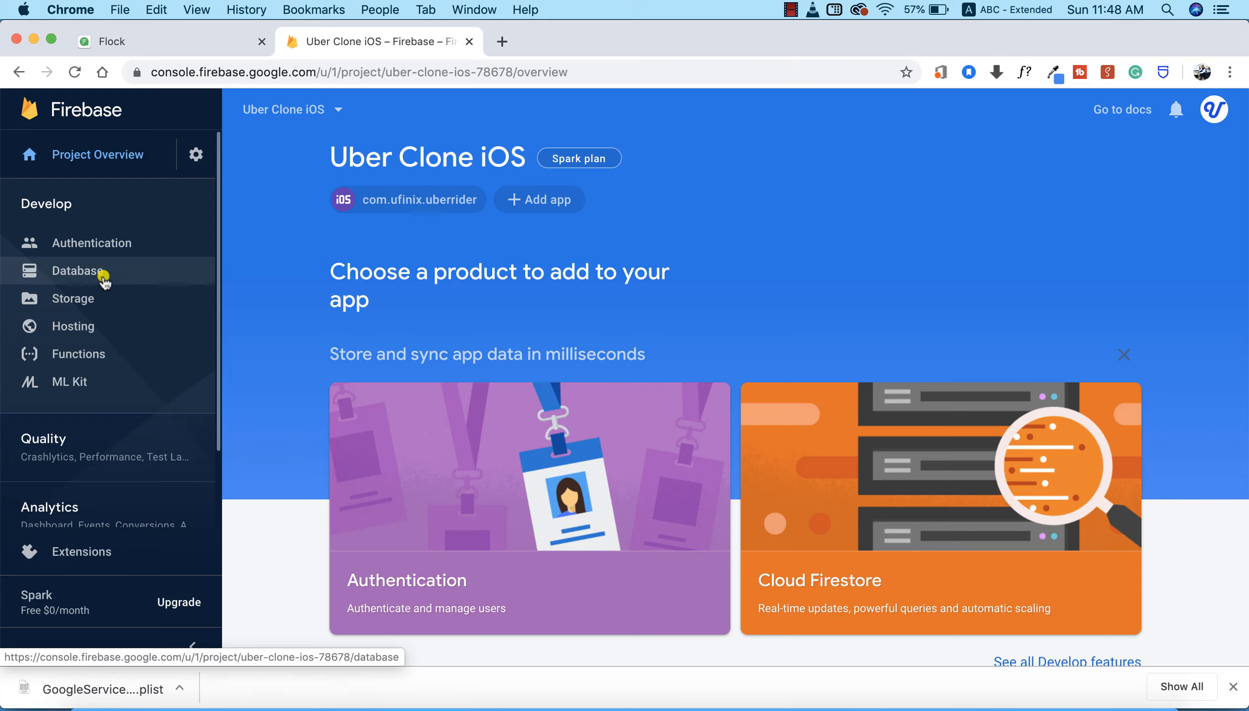
- Open the Database page and scroll to the Realtime Database section
{"action": "left_click", "coordinate": [77, 270]}
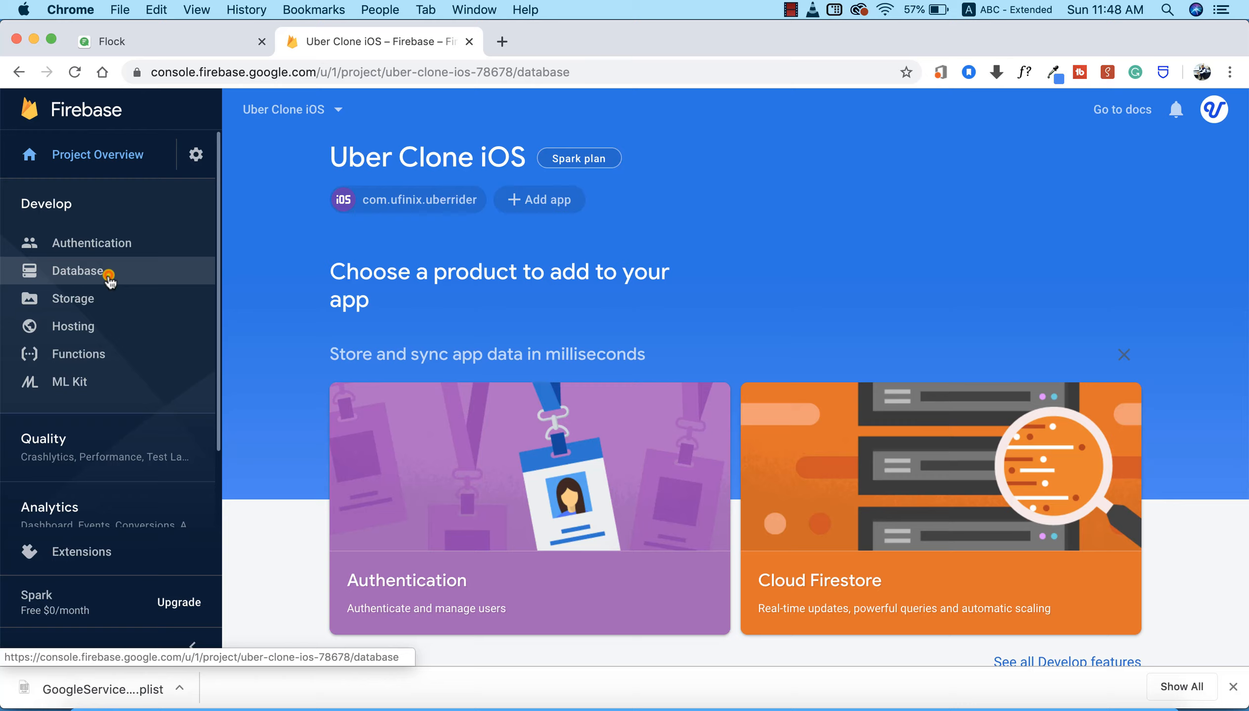
{"action": "left_click", "coordinate": [77, 271]}
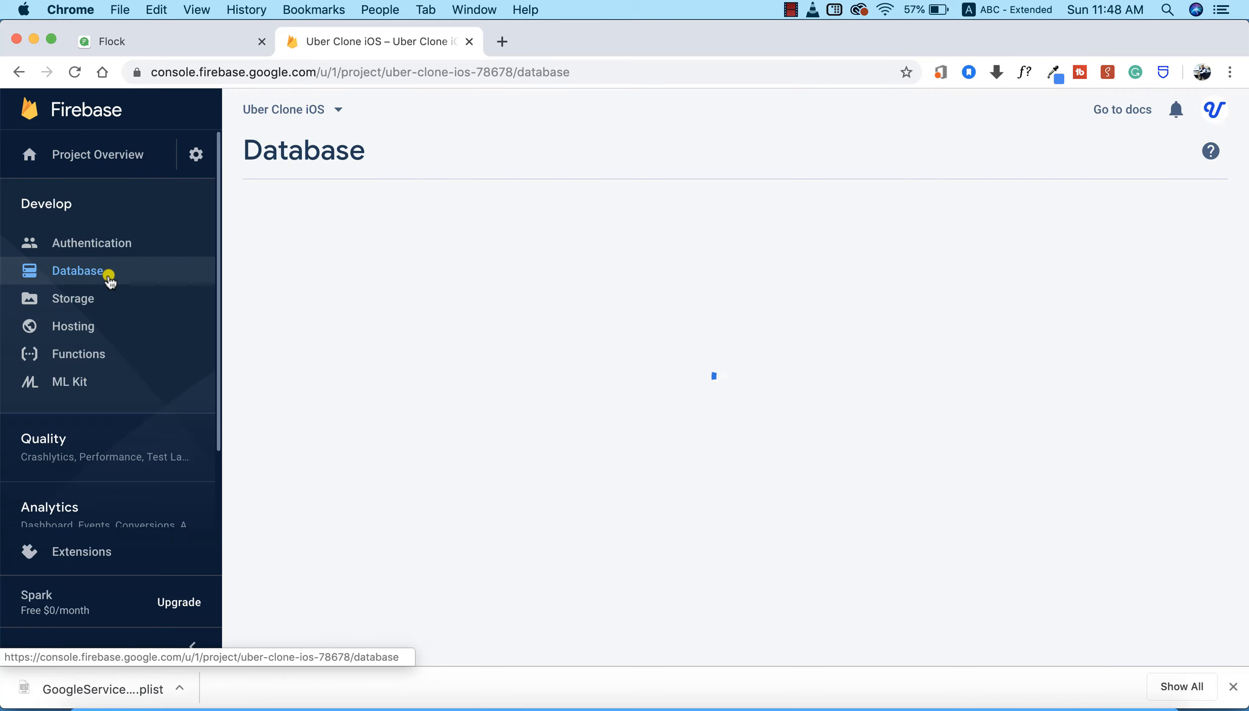
{"action": "left_click", "coordinate": [77, 271]}
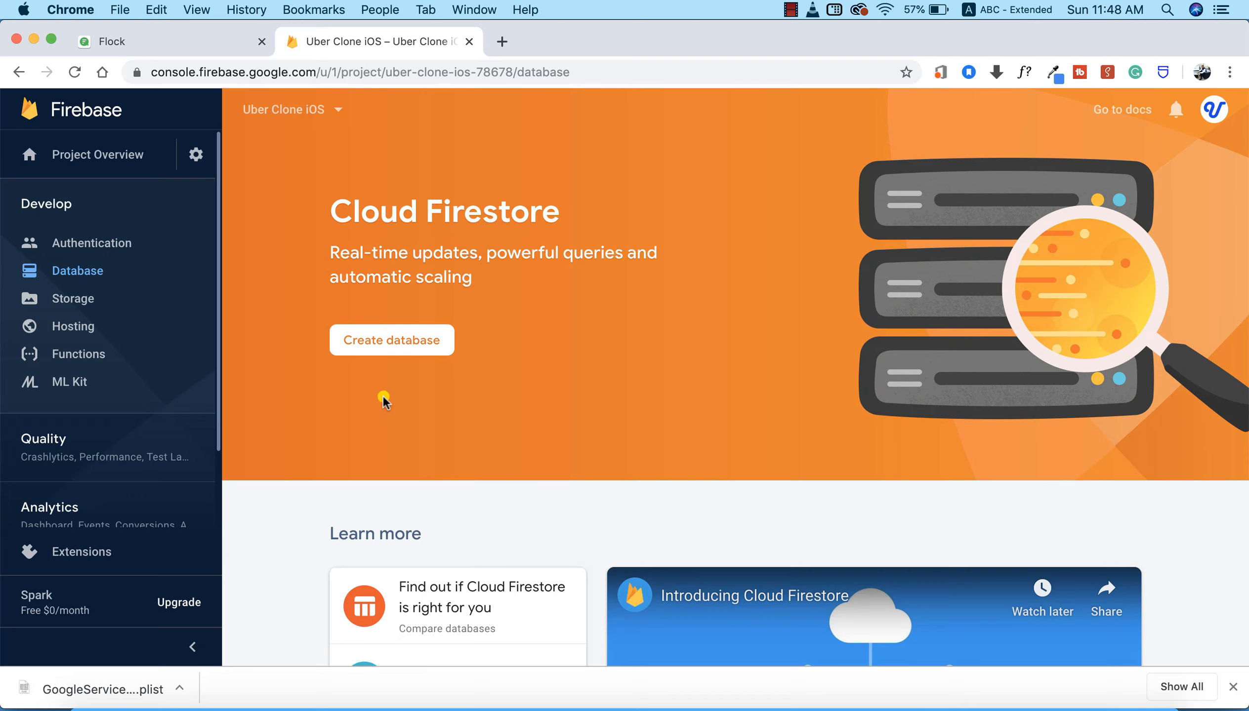
{"action": "mouse_move", "coordinate": [451, 243]}
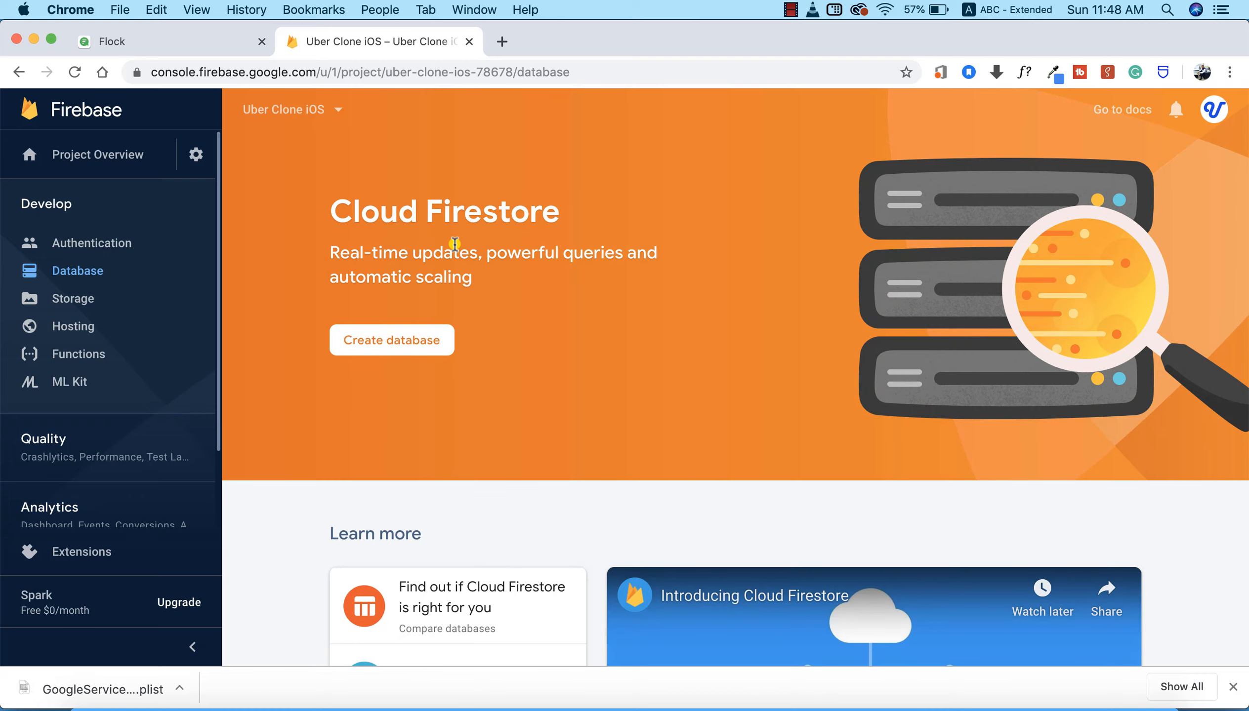
{"action": "scroll", "scroll_direction": "down", "scroll_amount": 3}
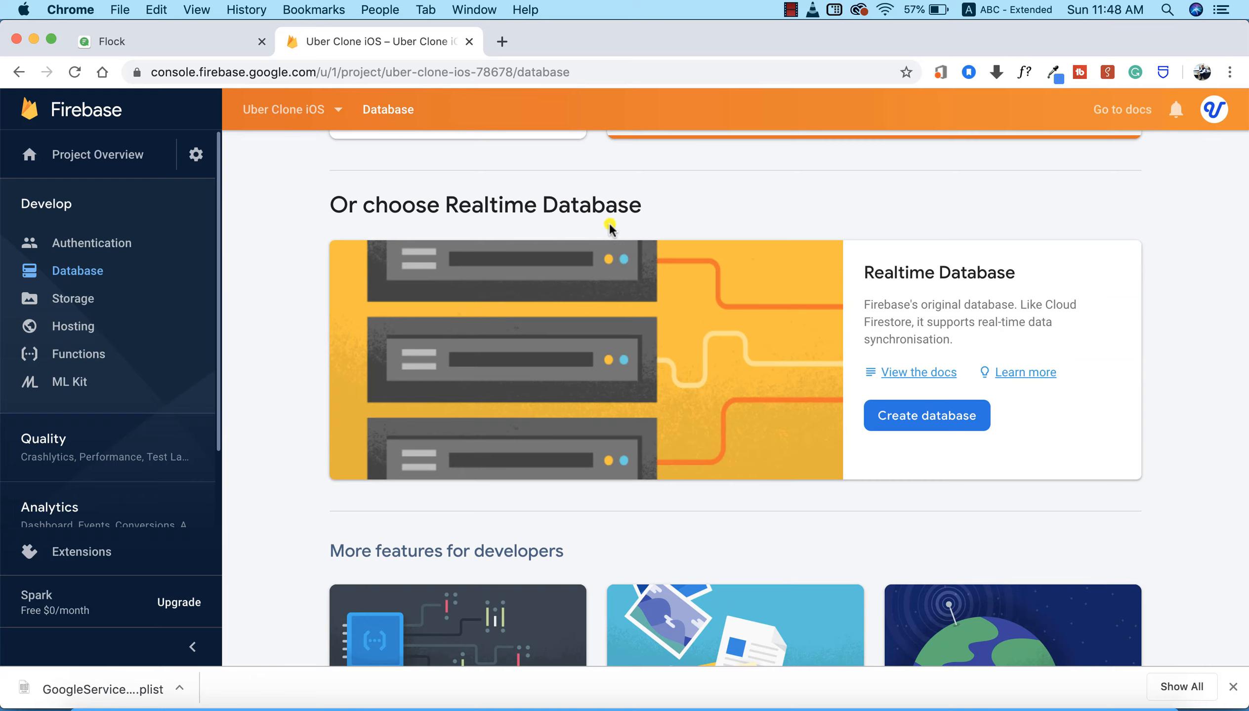
{"action": "mouse_move", "coordinate": [864, 291]}
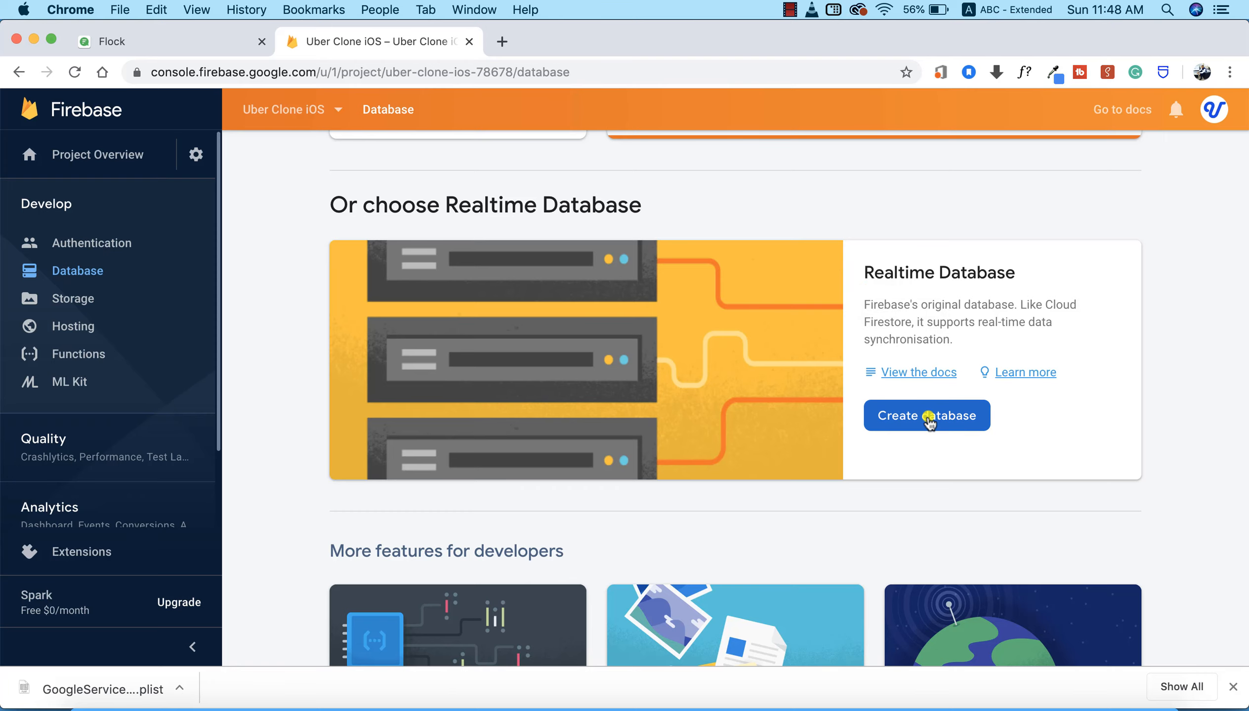
- Create a Realtime Database using test mode security rules and enable it
{"action": "left_click", "coordinate": [926, 415]}
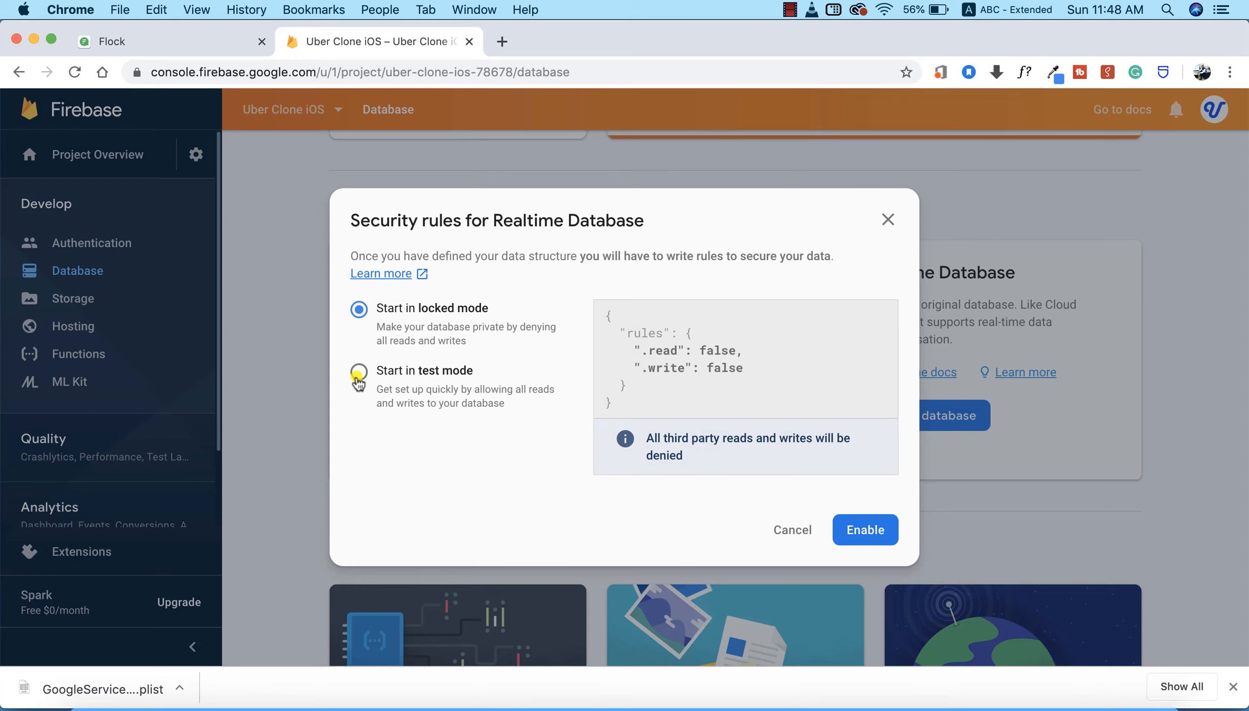
{"action": "left_click", "coordinate": [359, 370]}
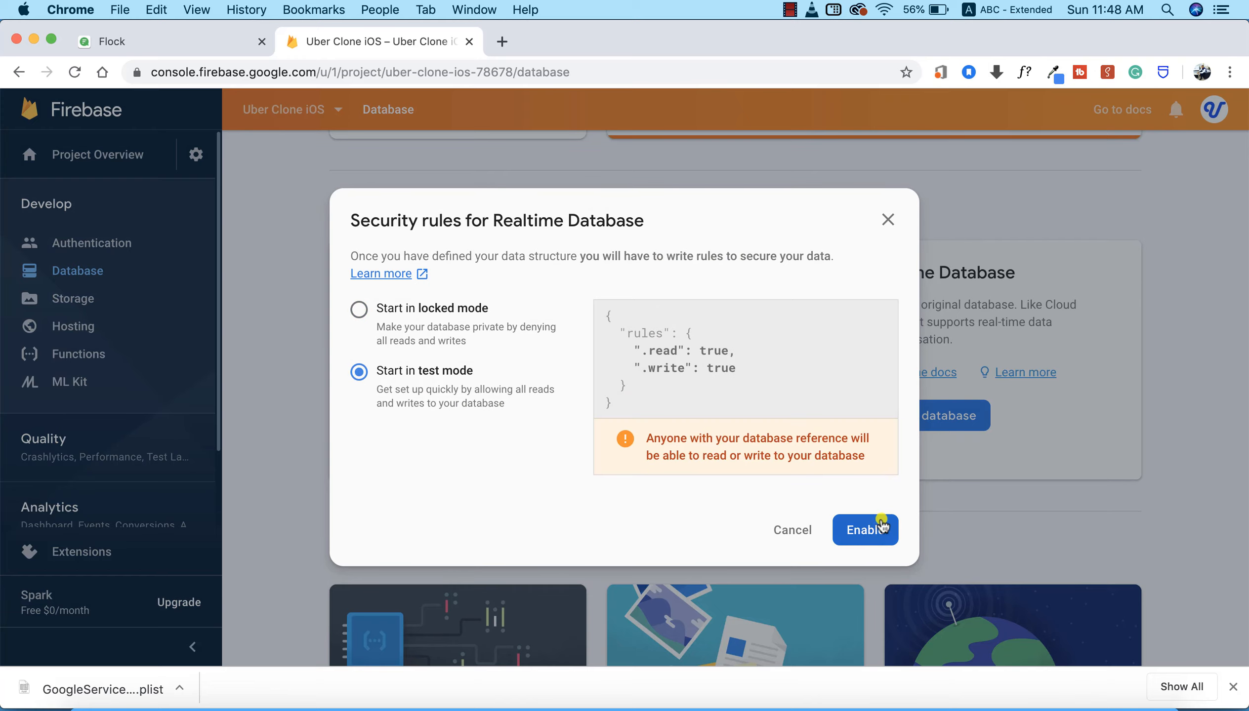
{"action": "left_click", "coordinate": [865, 530]}
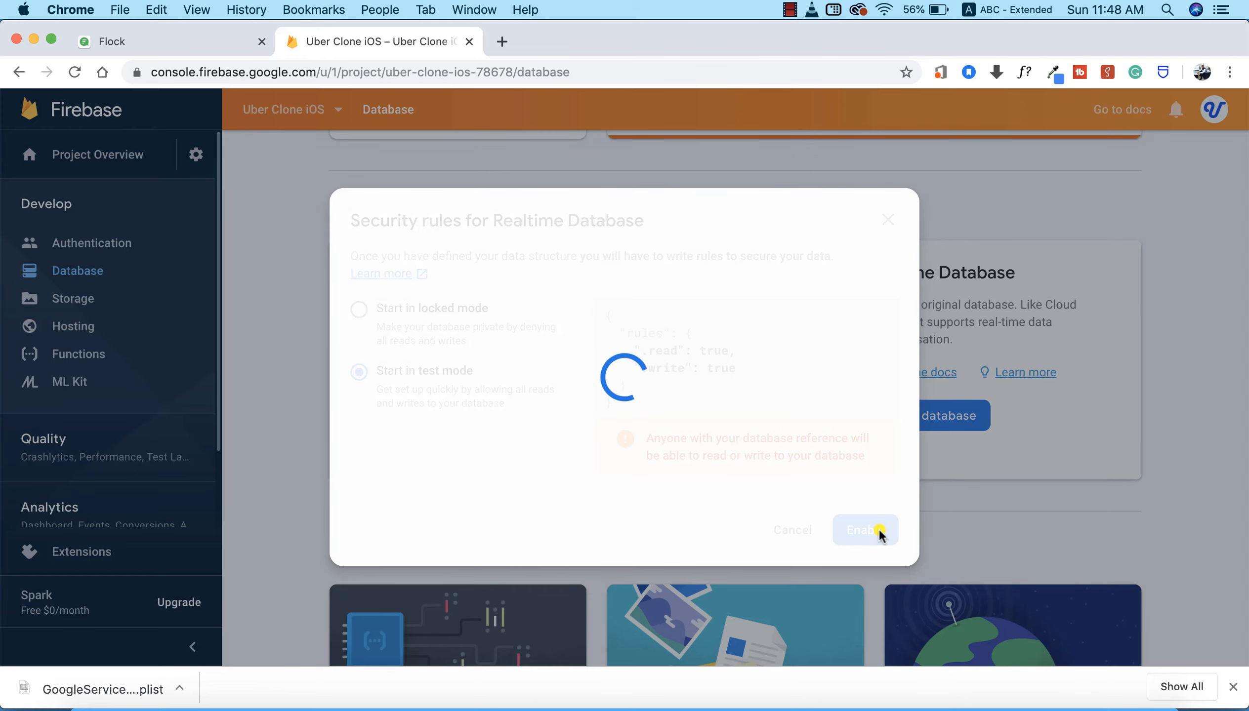
{"action": "left_click", "coordinate": [864, 531]}
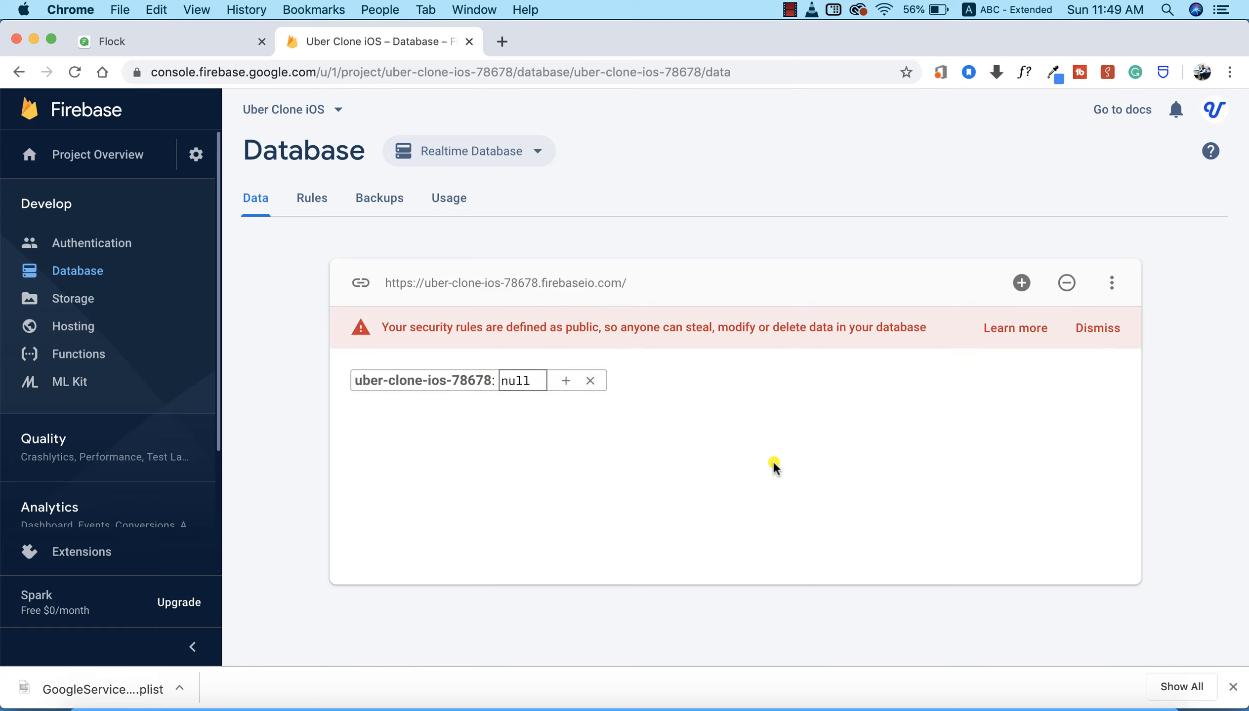
{"action": "mouse_move", "coordinate": [587, 464]}
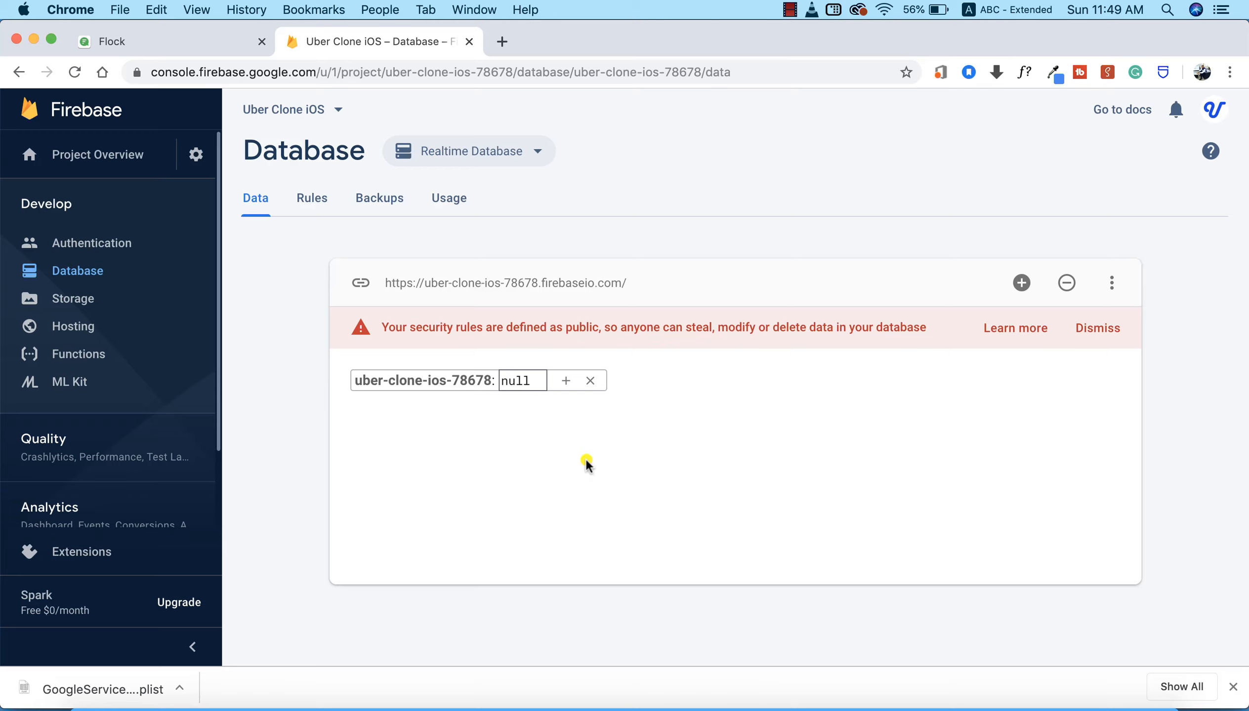
{"action": "mouse_move", "coordinate": [823, 519]}
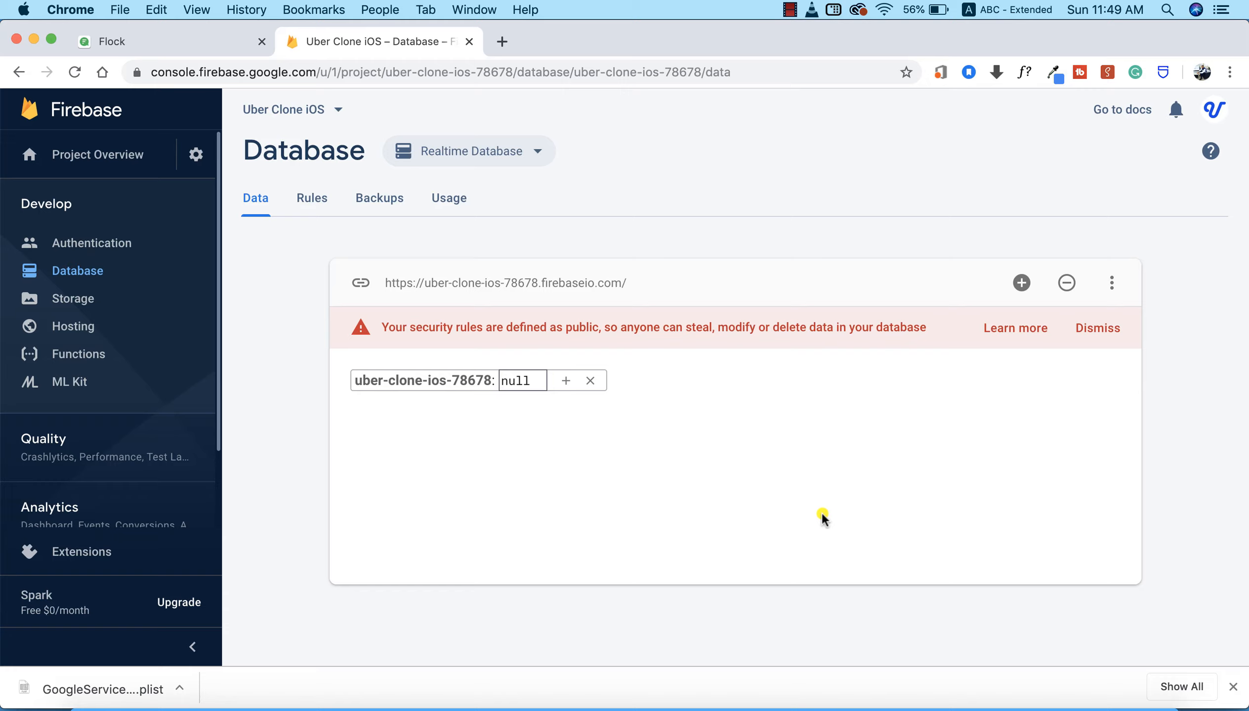